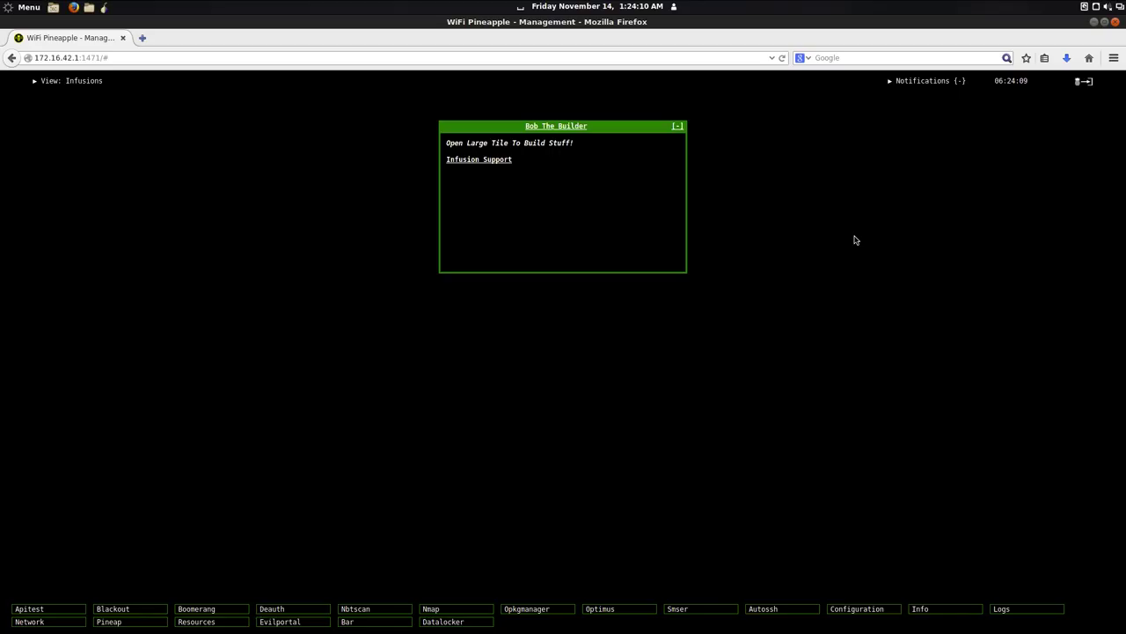
{"action": "mouse_move", "coordinate": [644, 179]}
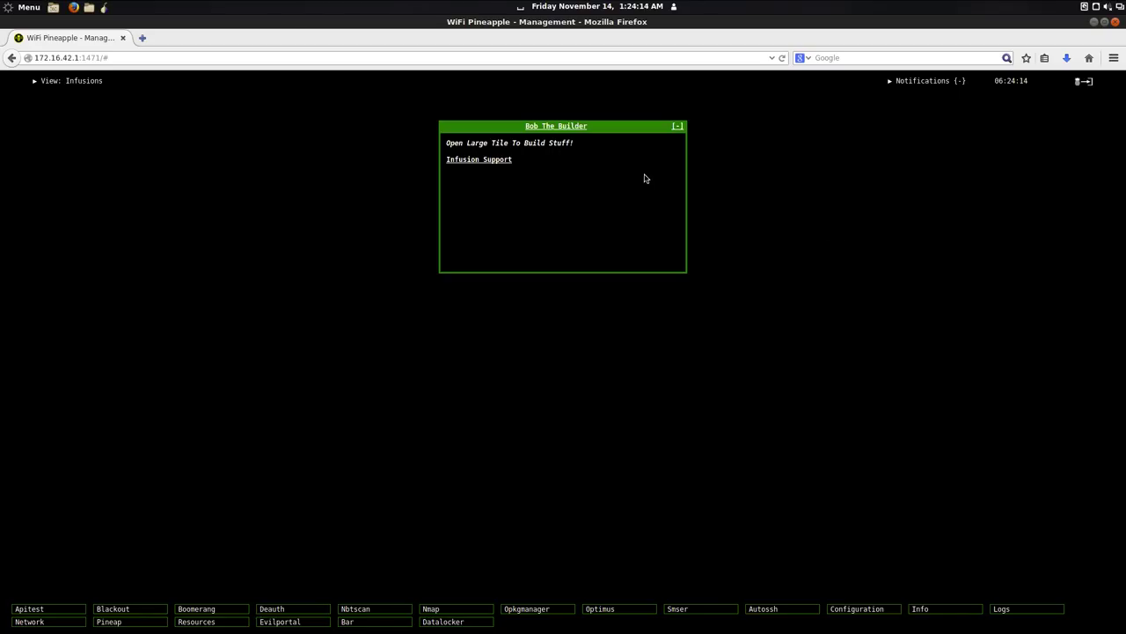
{"action": "mouse_move", "coordinate": [482, 172]}
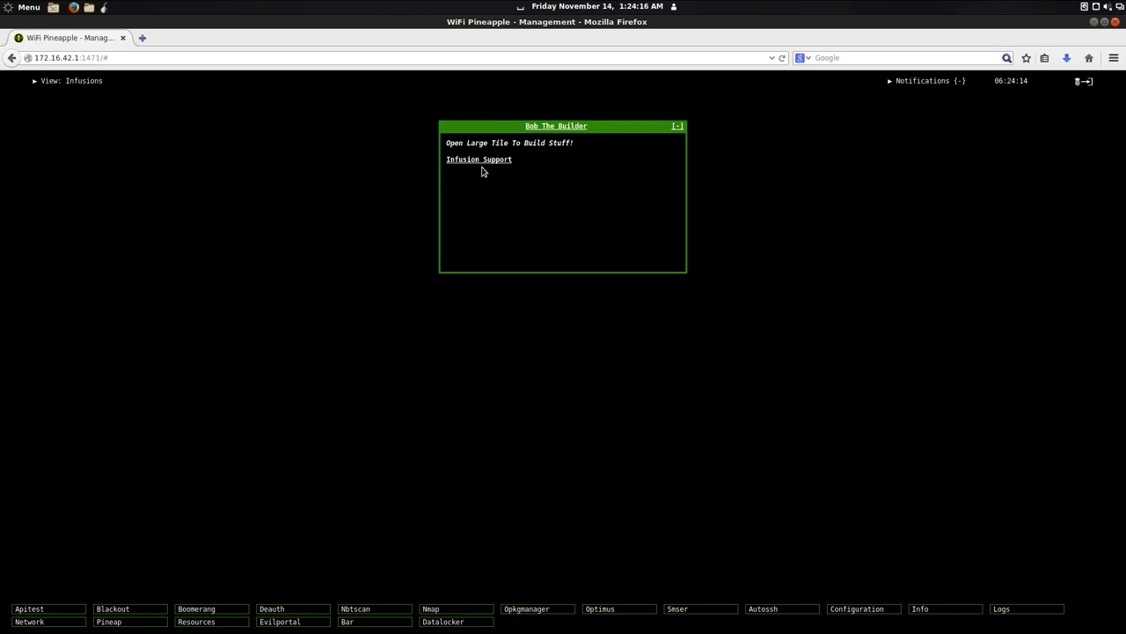
{"action": "mouse_move", "coordinate": [572, 159]}
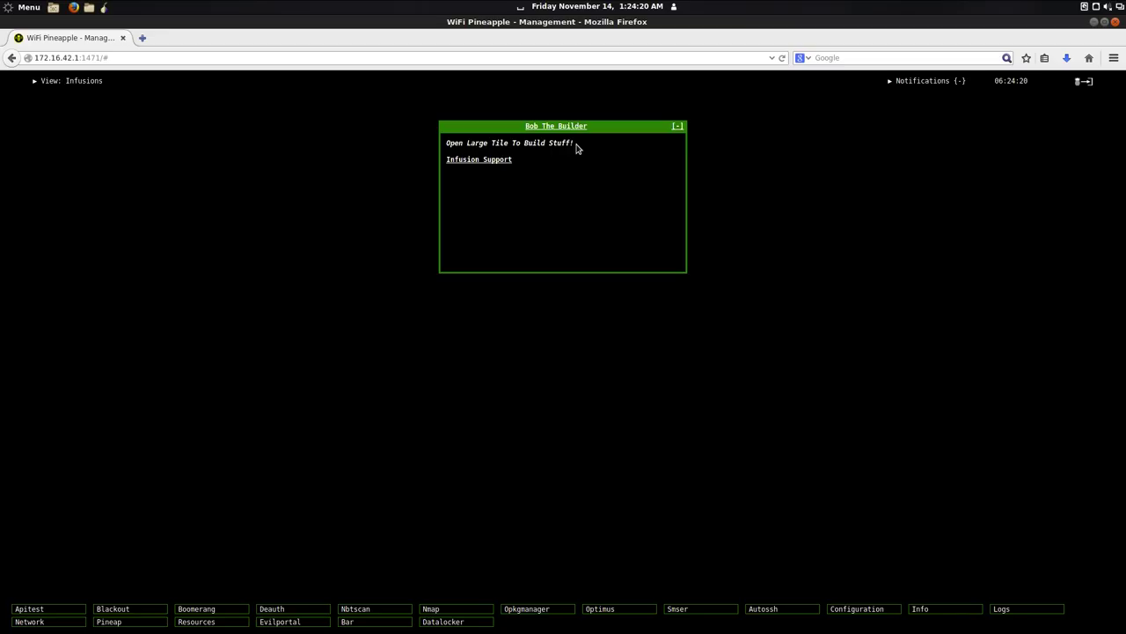
- View page.php's code in the Bob The Builder editor, then cancel back to the Library
{"action": "left_click", "coordinate": [510, 142]}
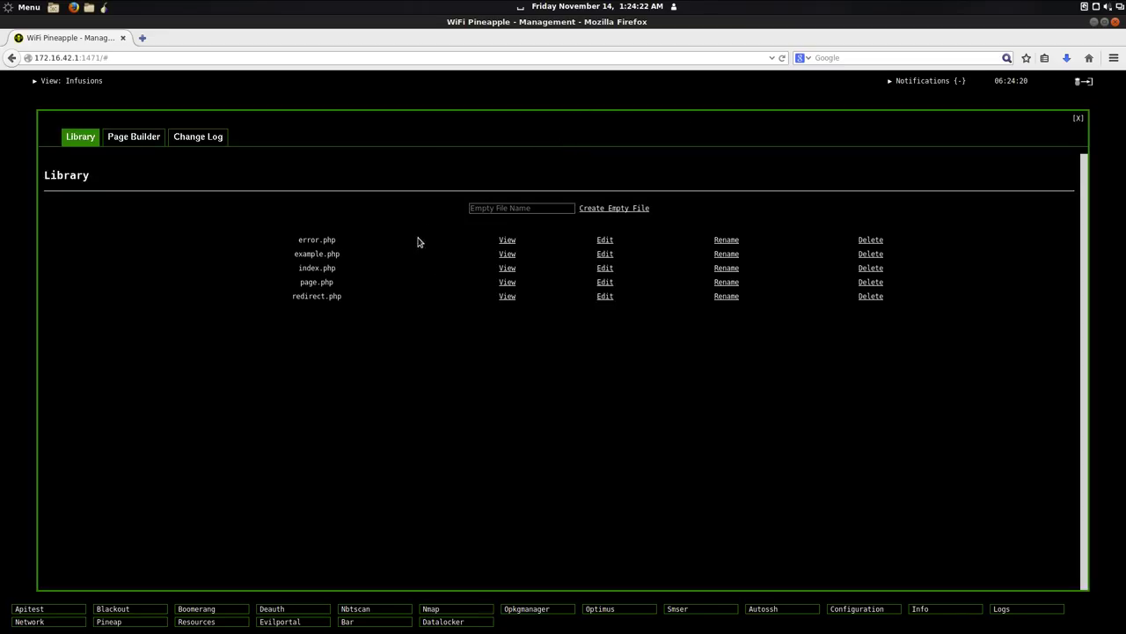
{"action": "mouse_move", "coordinate": [320, 239]}
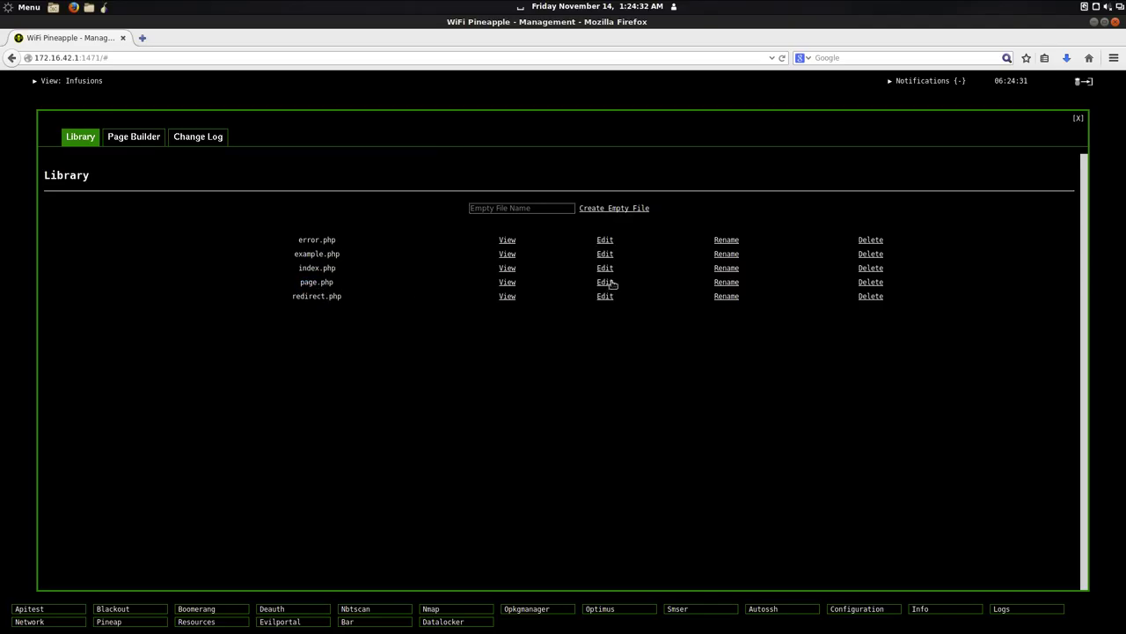
{"action": "left_click", "coordinate": [605, 282]}
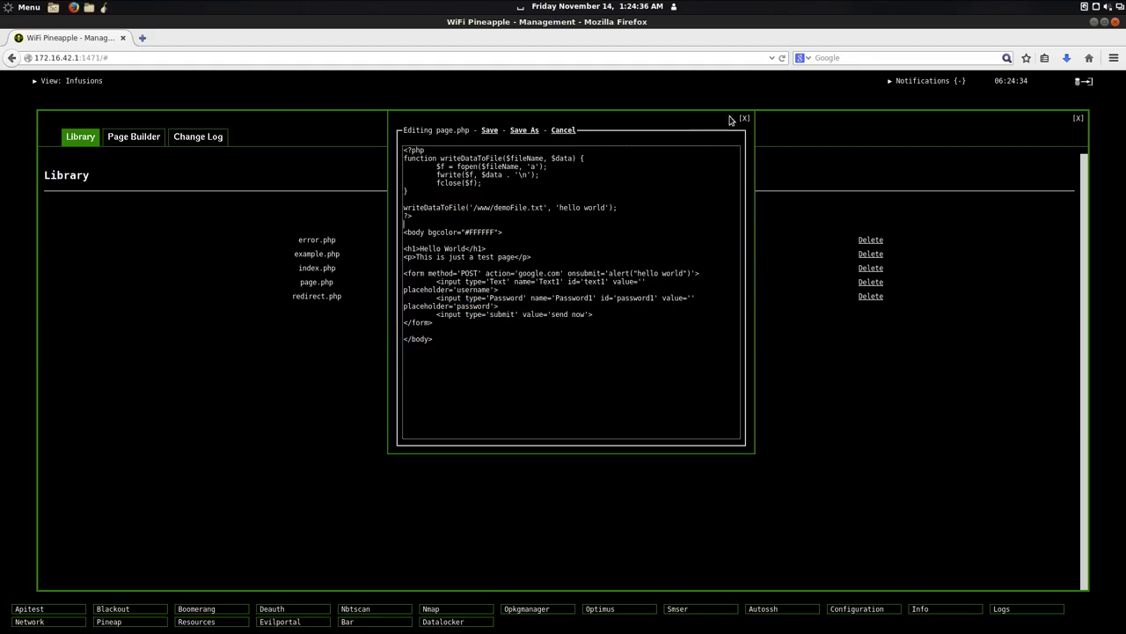
{"action": "left_click", "coordinate": [563, 131]}
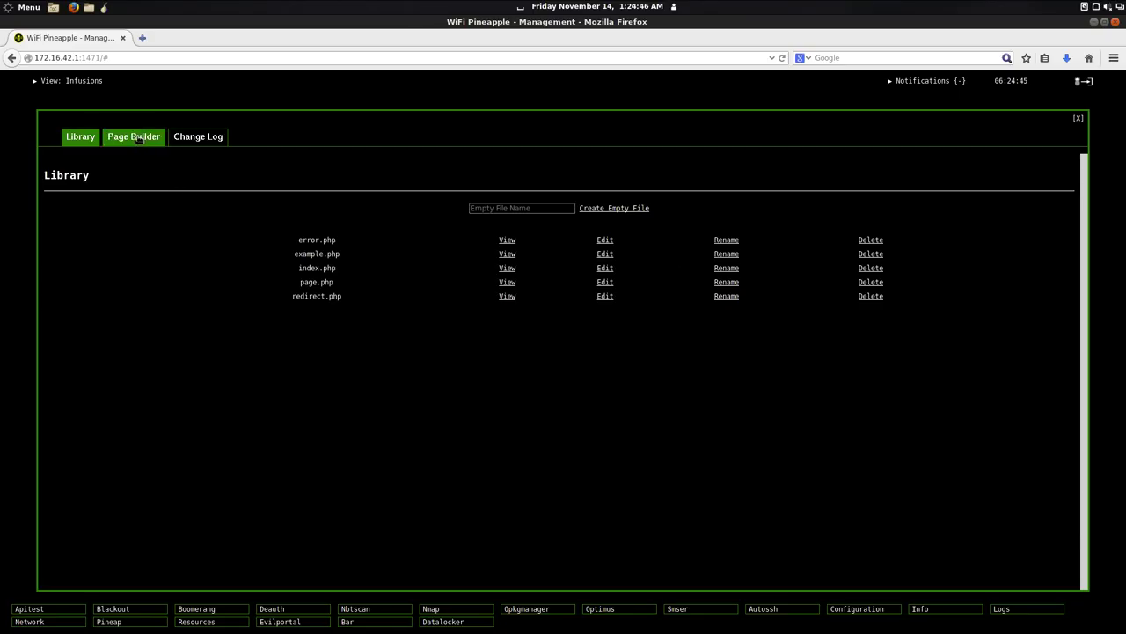
- In Page Builder, prepend the writeDataToFile PHP function and its example call to the new page
{"action": "left_click", "coordinate": [134, 138]}
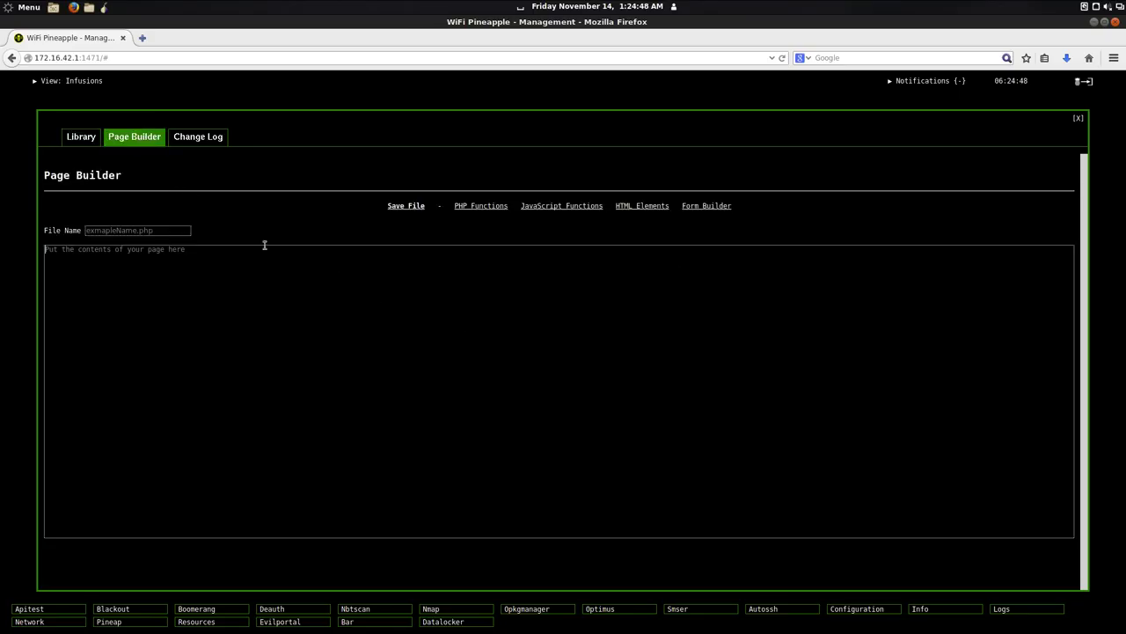
{"action": "left_click", "coordinate": [480, 205]}
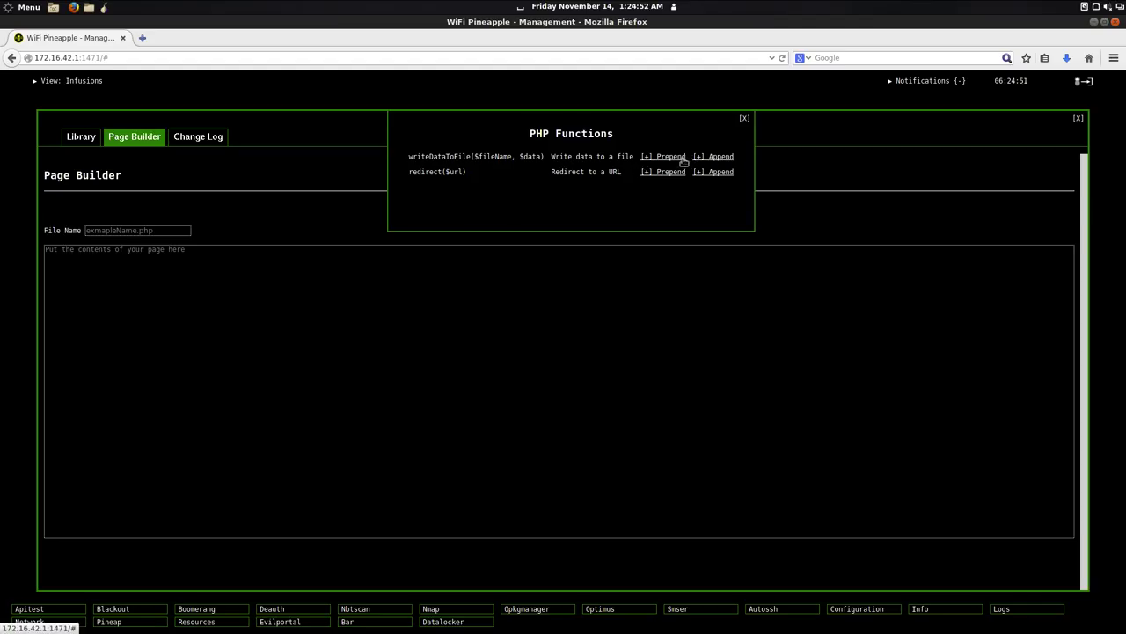
{"action": "left_click", "coordinate": [662, 154]}
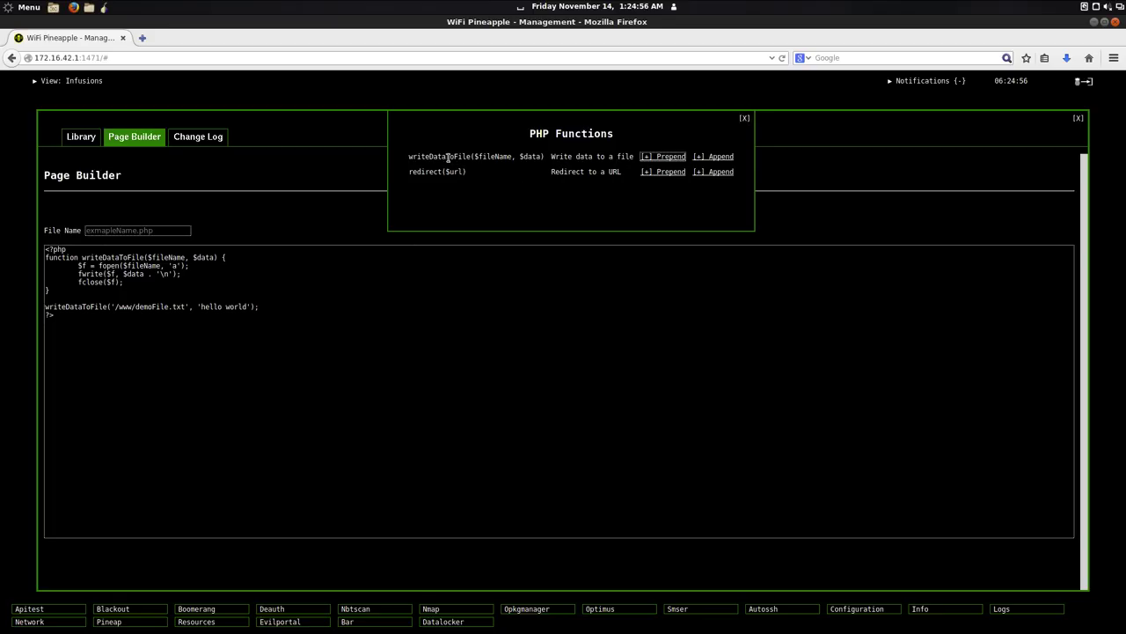
{"action": "mouse_move", "coordinate": [713, 140]}
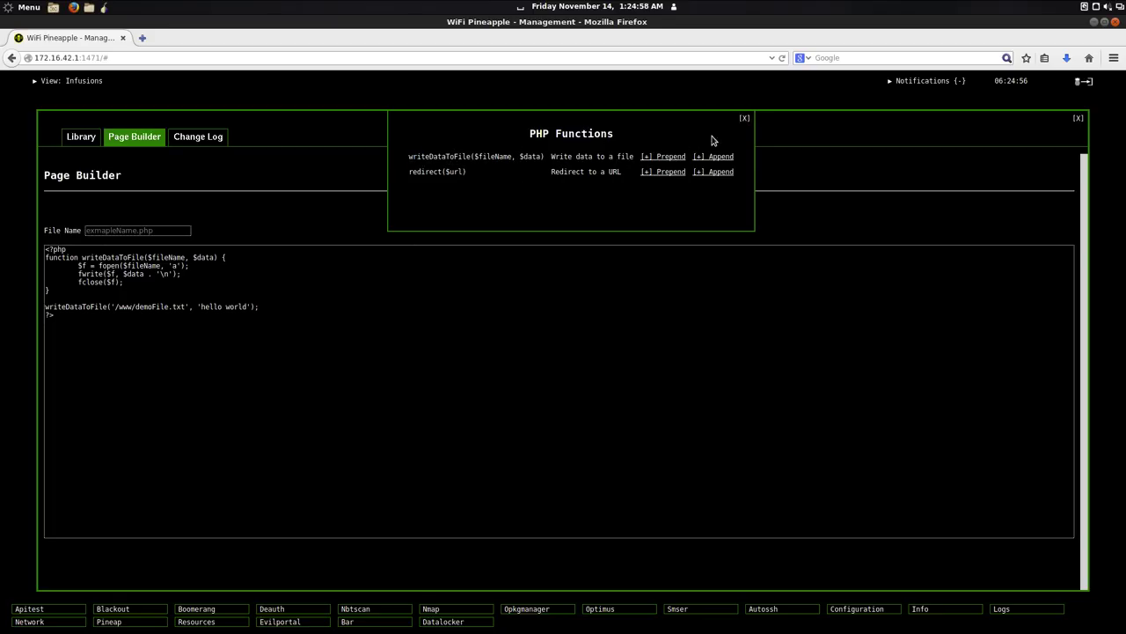
{"action": "left_click", "coordinate": [744, 118]}
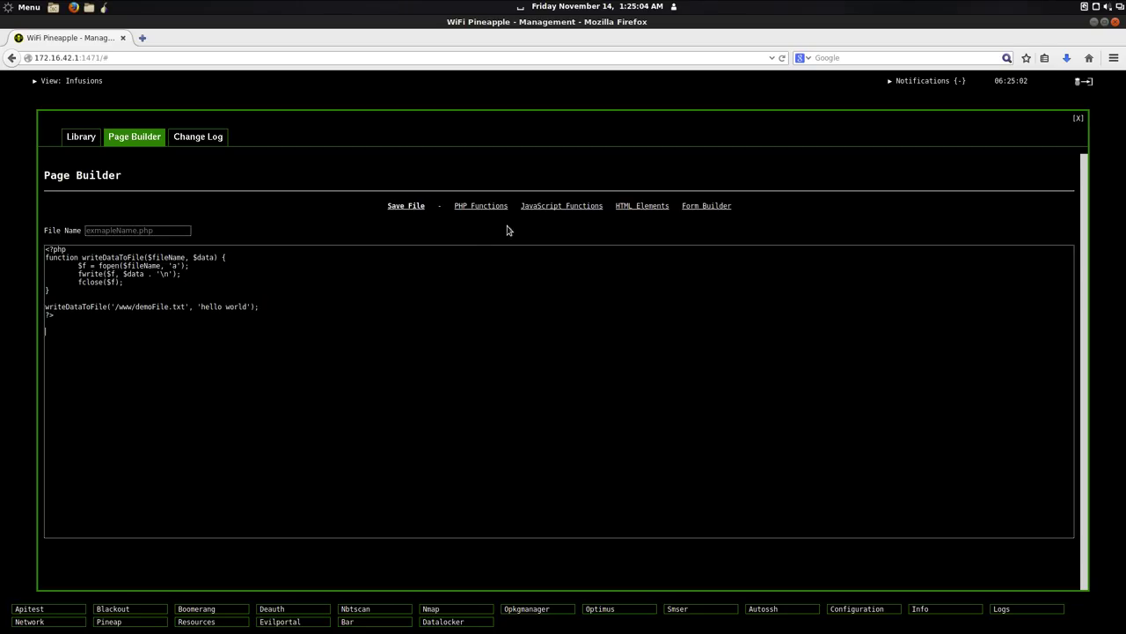
- Insert a Large Heading HTML element reading 'Headings Are Cool' into the page
{"action": "left_click", "coordinate": [641, 204]}
{"action": "type", "text": "Headings"}
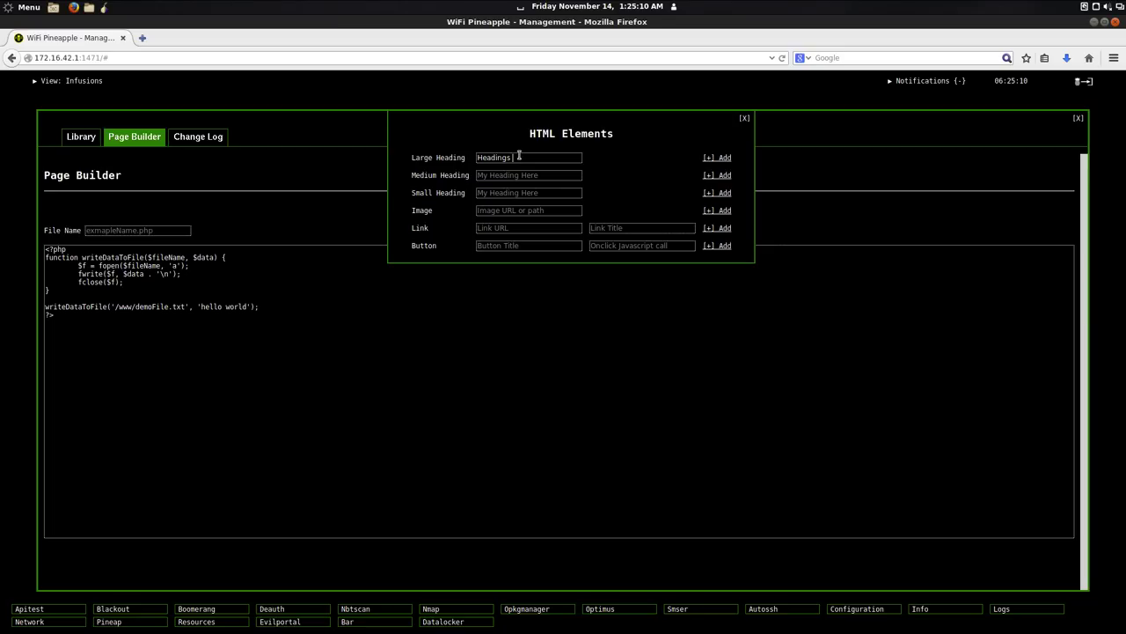
{"action": "type", "text": "Are Cool"}
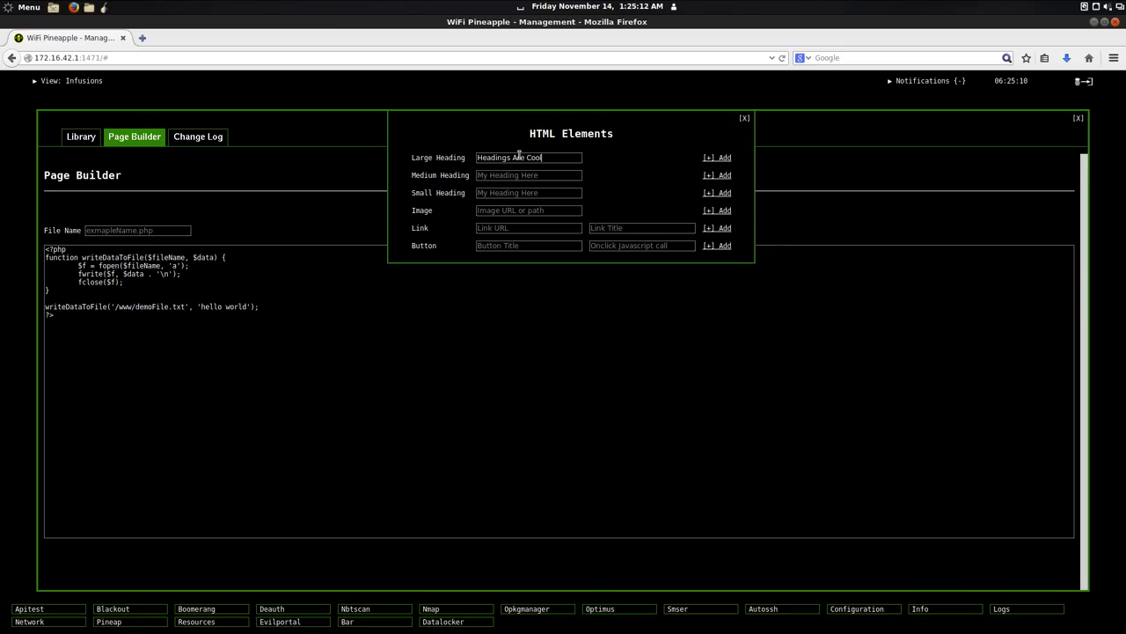
{"action": "left_click", "coordinate": [716, 156]}
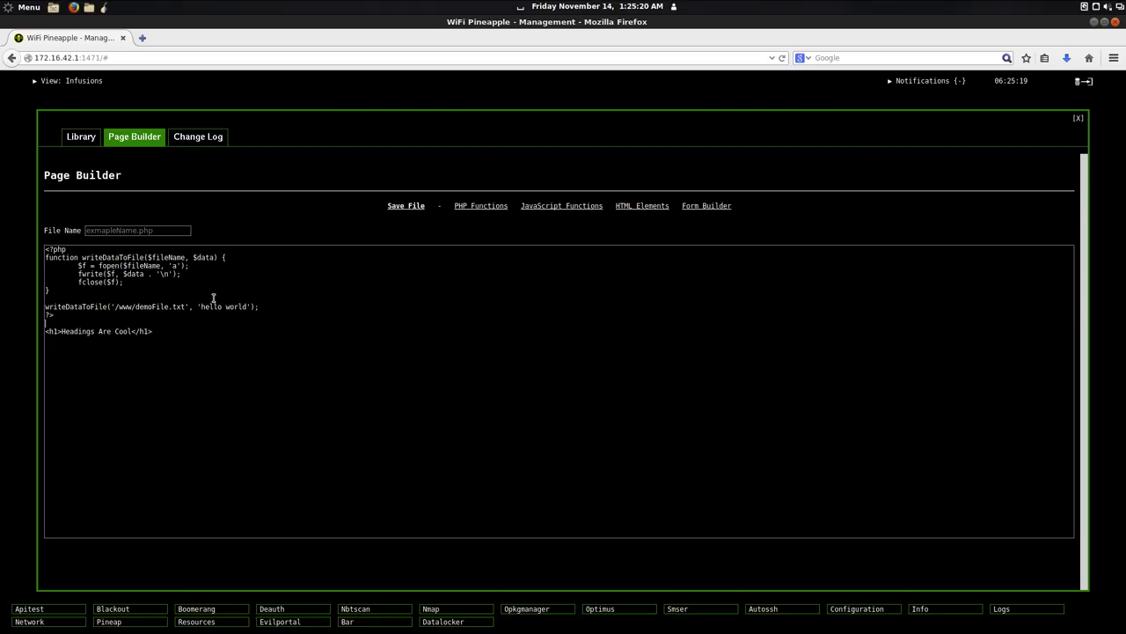
{"action": "mouse_move", "coordinate": [531, 338]}
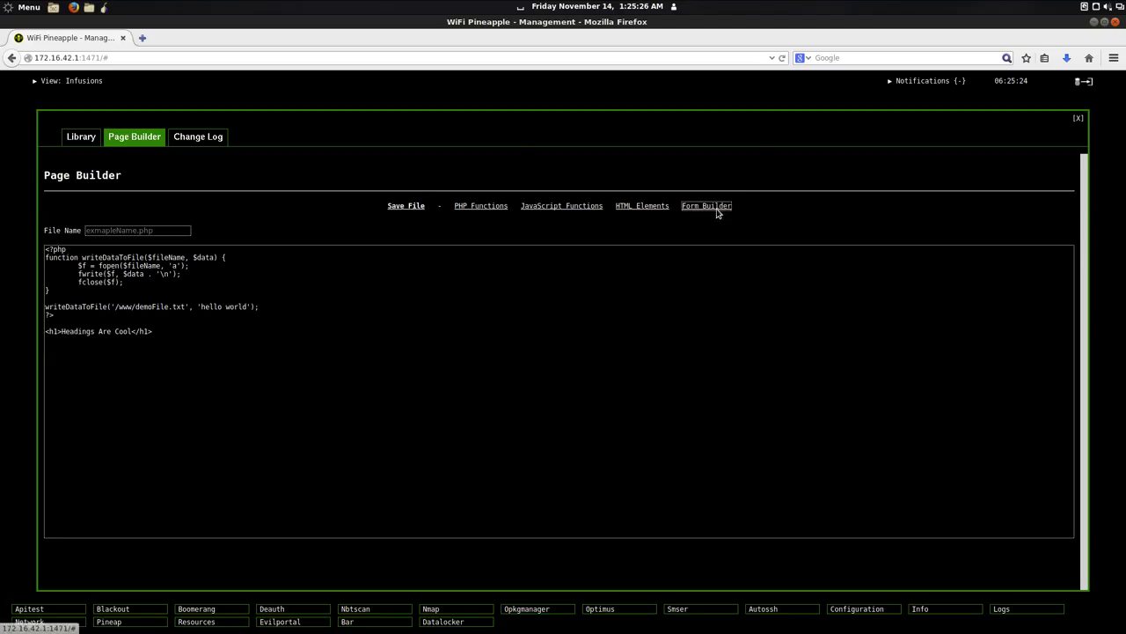
{"action": "left_click", "coordinate": [705, 205]}
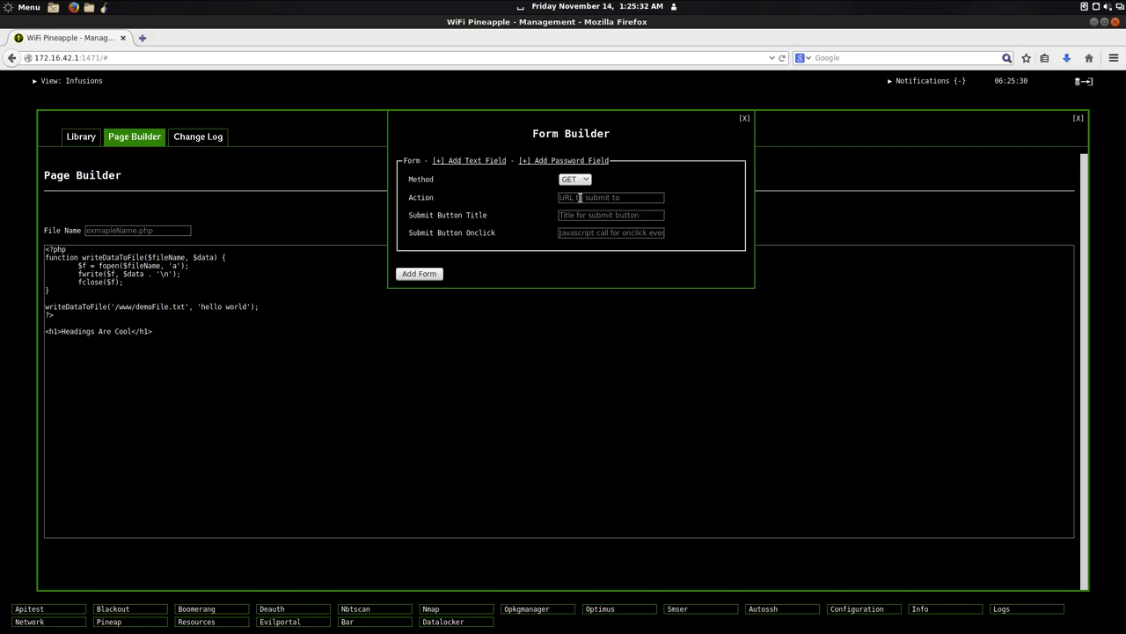
{"action": "left_click", "coordinate": [573, 179]}
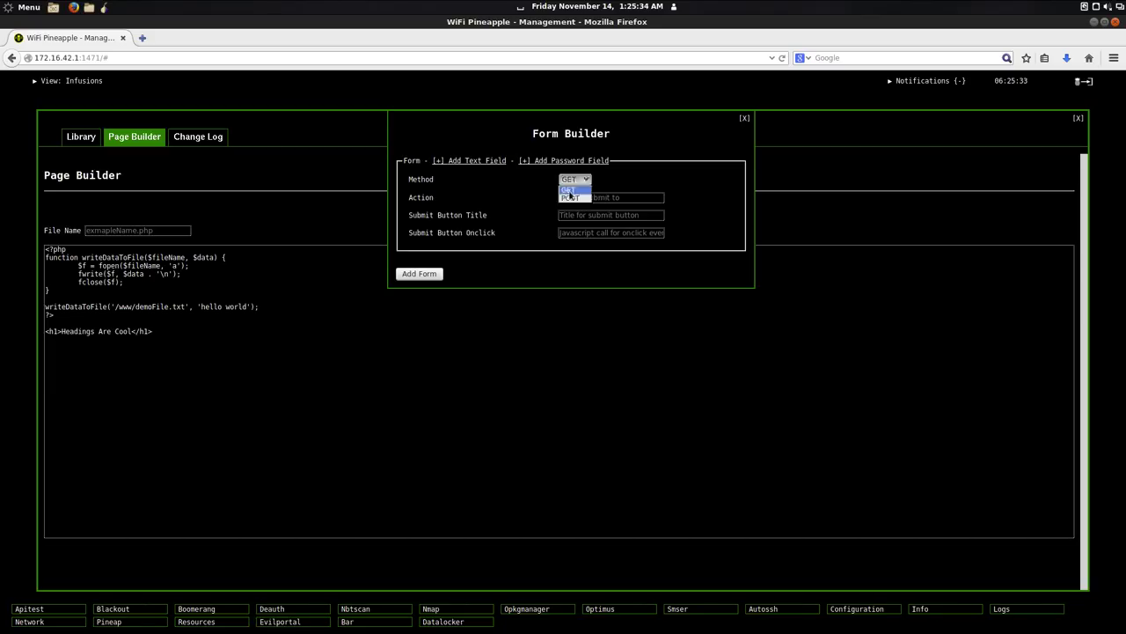
{"action": "left_click", "coordinate": [574, 190]}
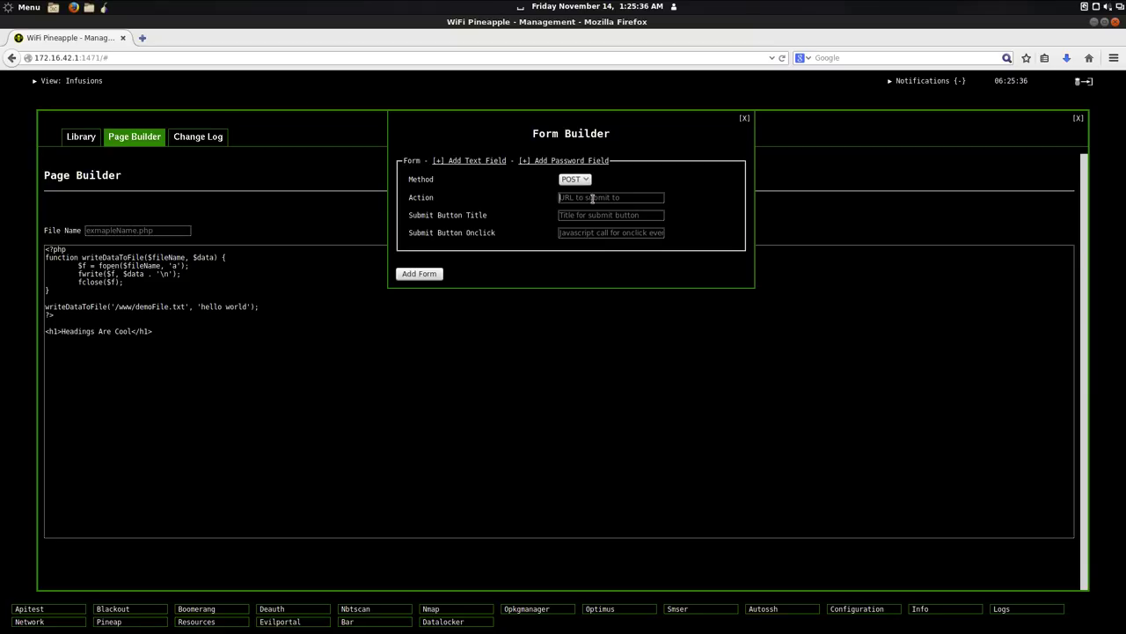
{"action": "type", "text": "http://"}
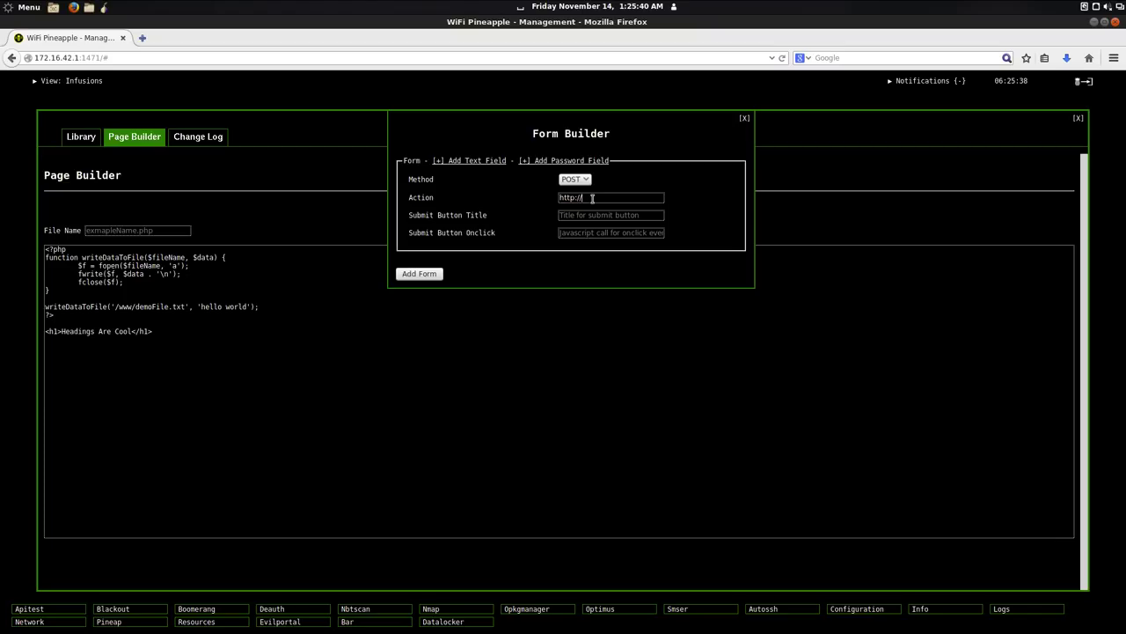
{"action": "type", "text": "172.16.4"}
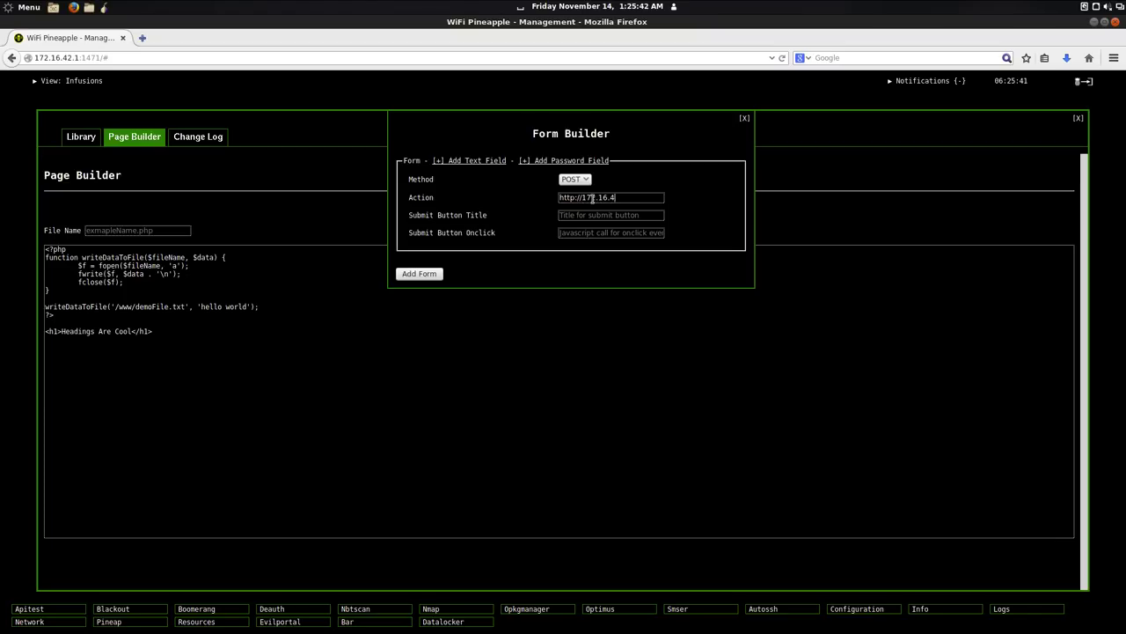
{"action": "type", "text": "2.1"}
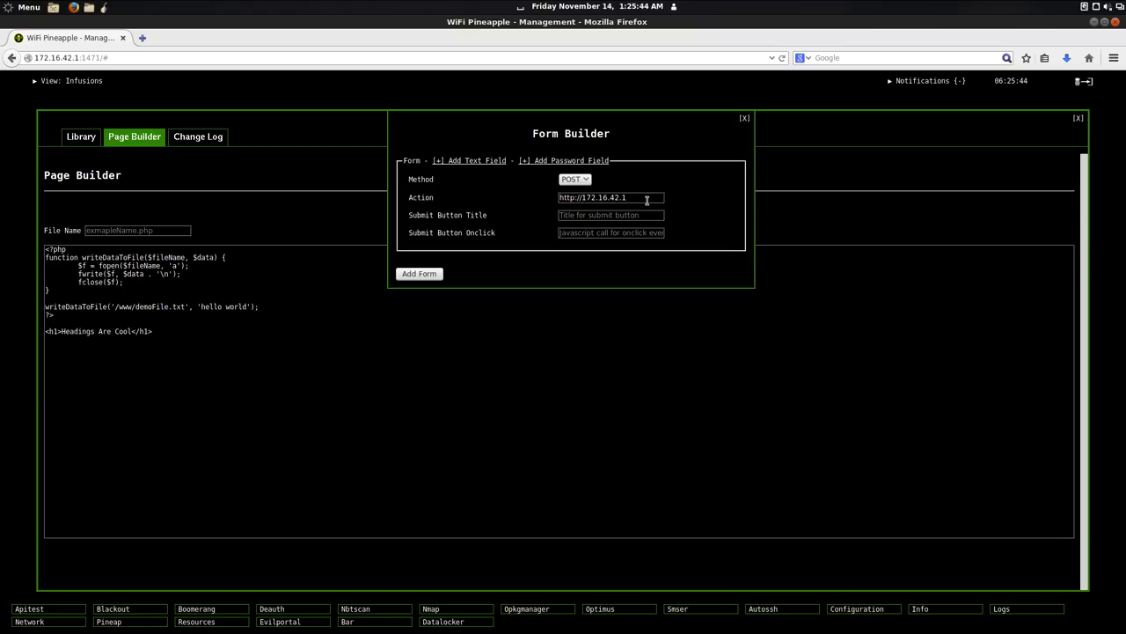
{"action": "type", "text": "/myfile.p"}
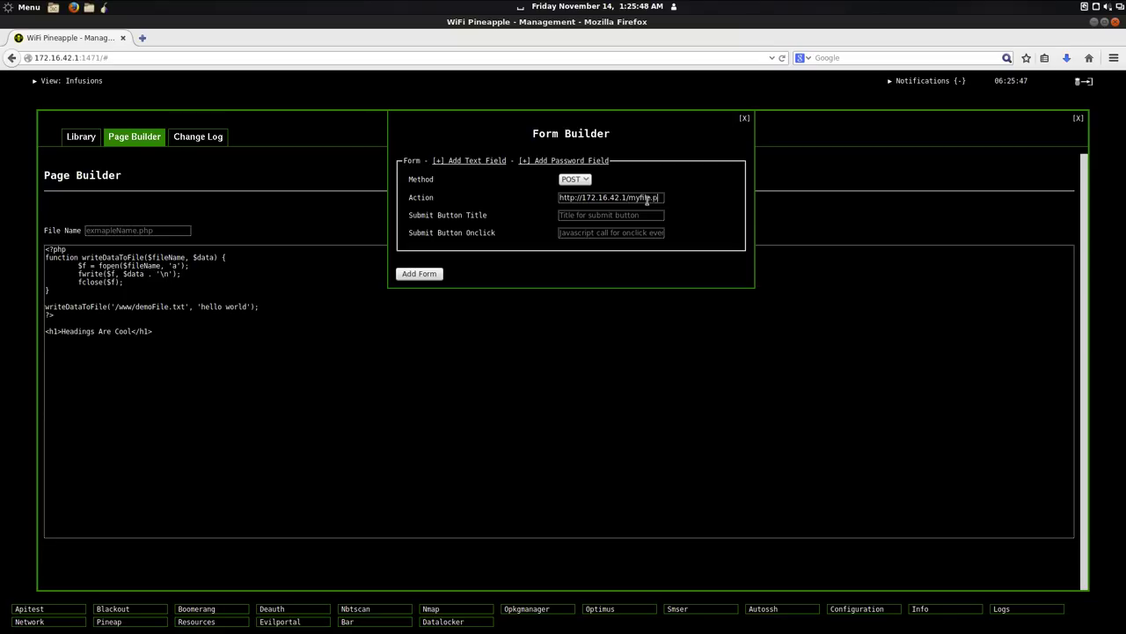
{"action": "left_click", "coordinate": [611, 215]}
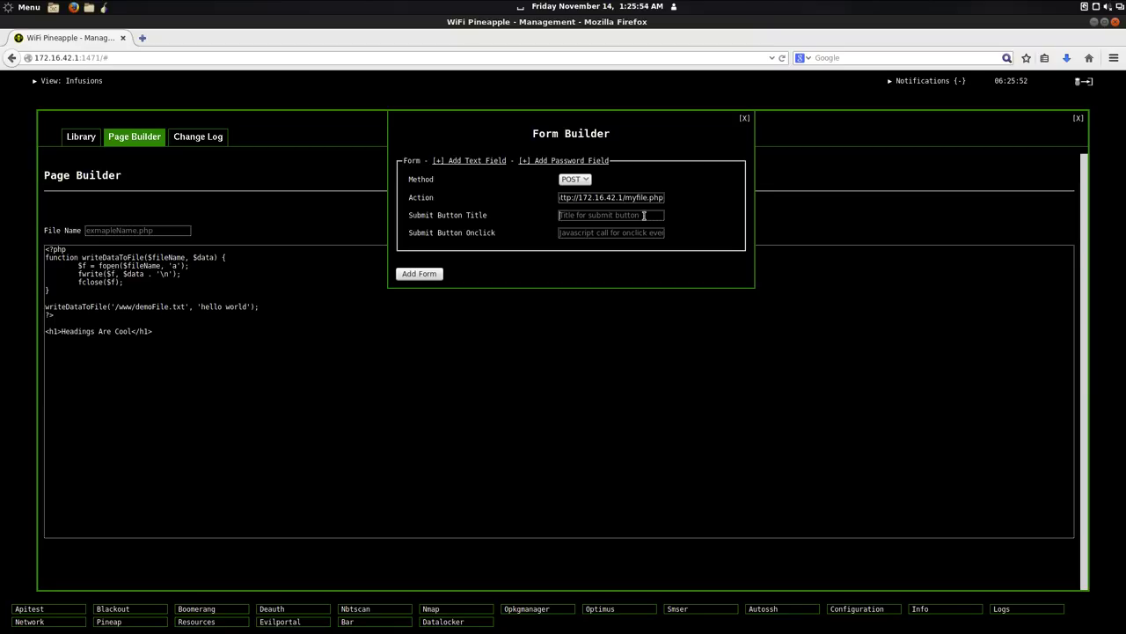
{"action": "type", "text": "Send Data"}
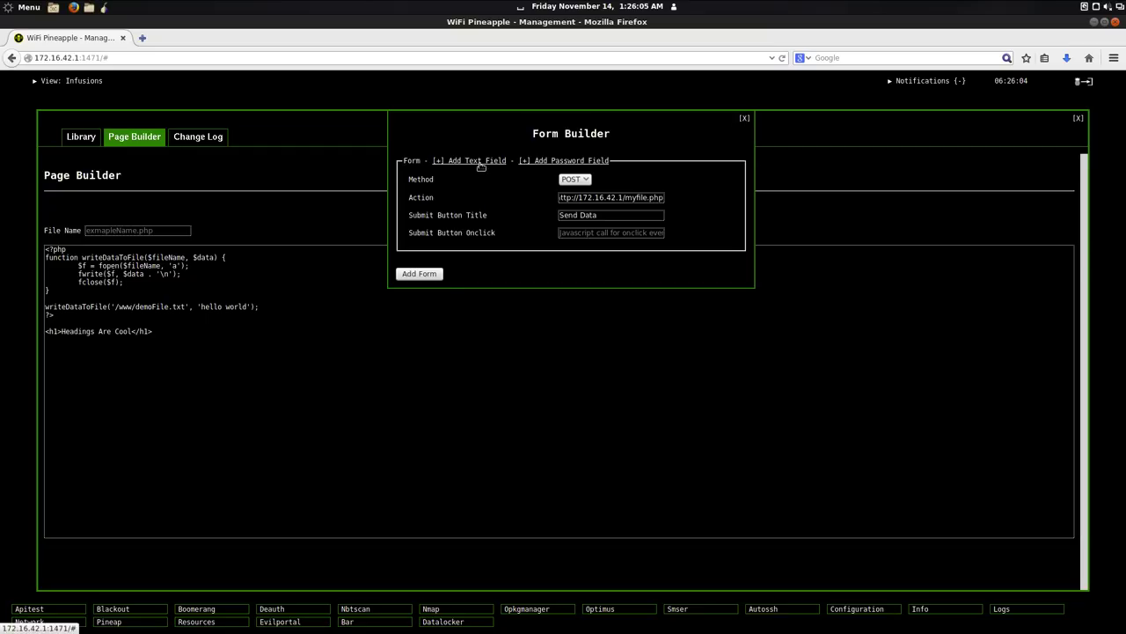
- Add a Username text field with its 'Enter' prompt to the form
{"action": "left_click", "coordinate": [468, 160]}
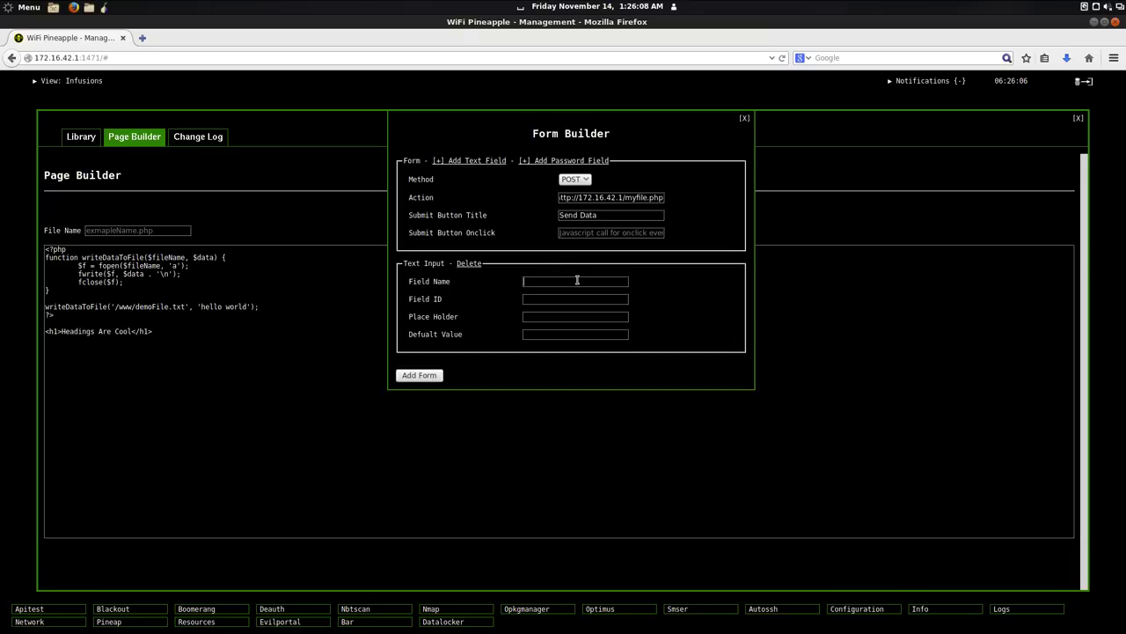
{"action": "type", "text": "Username"}
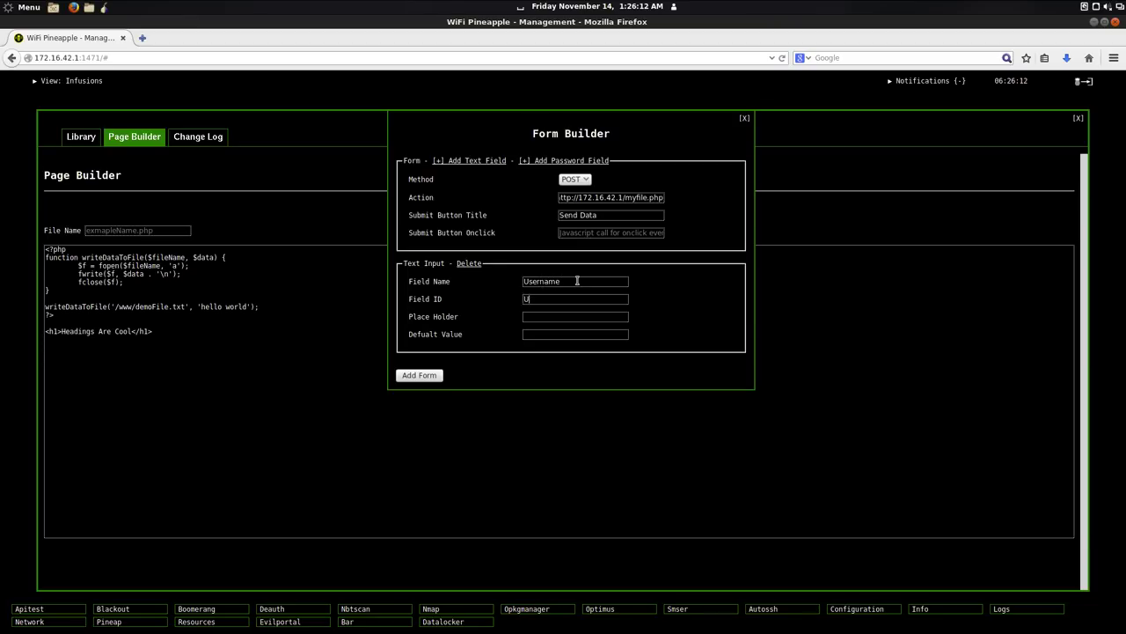
{"action": "type", "text": "sername"}
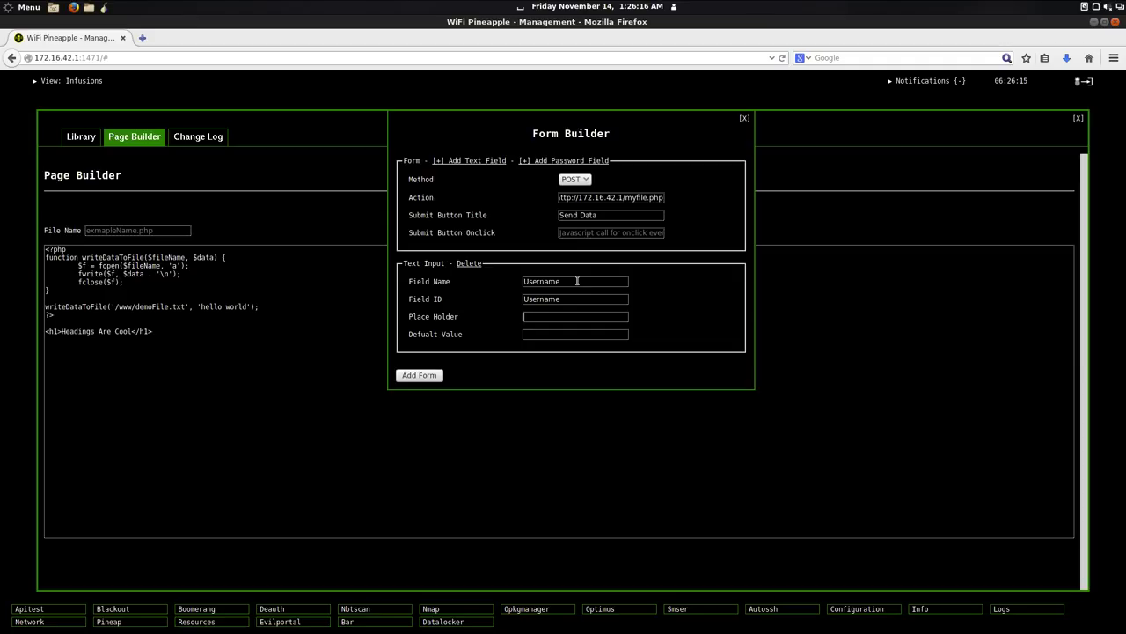
{"action": "type", "text": "Enter your username"}
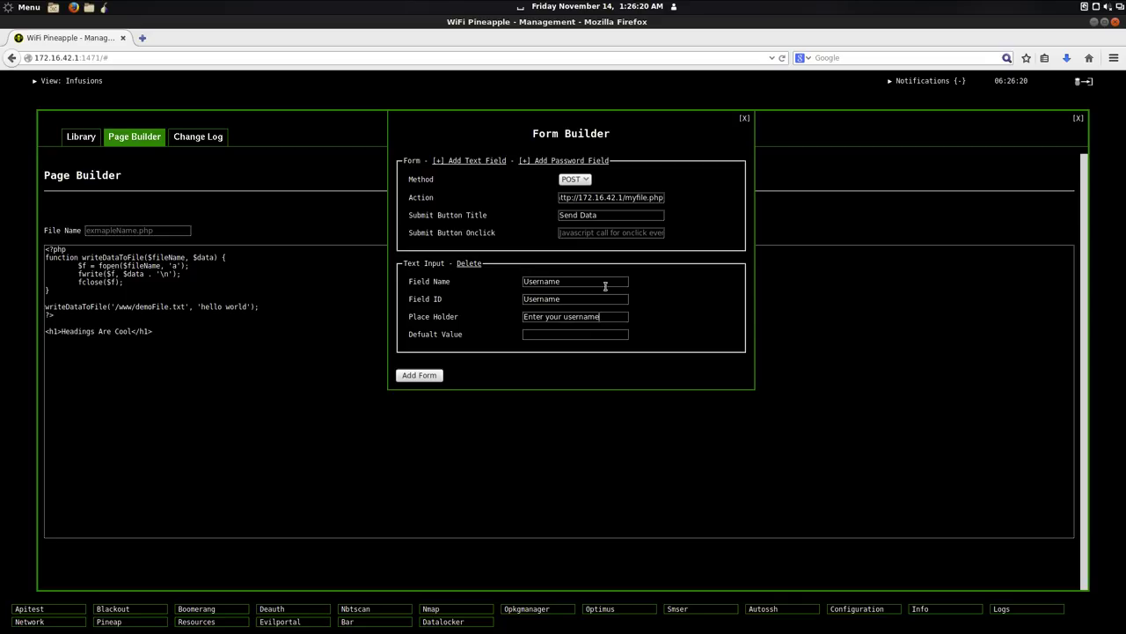
{"action": "mouse_move", "coordinate": [555, 191]}
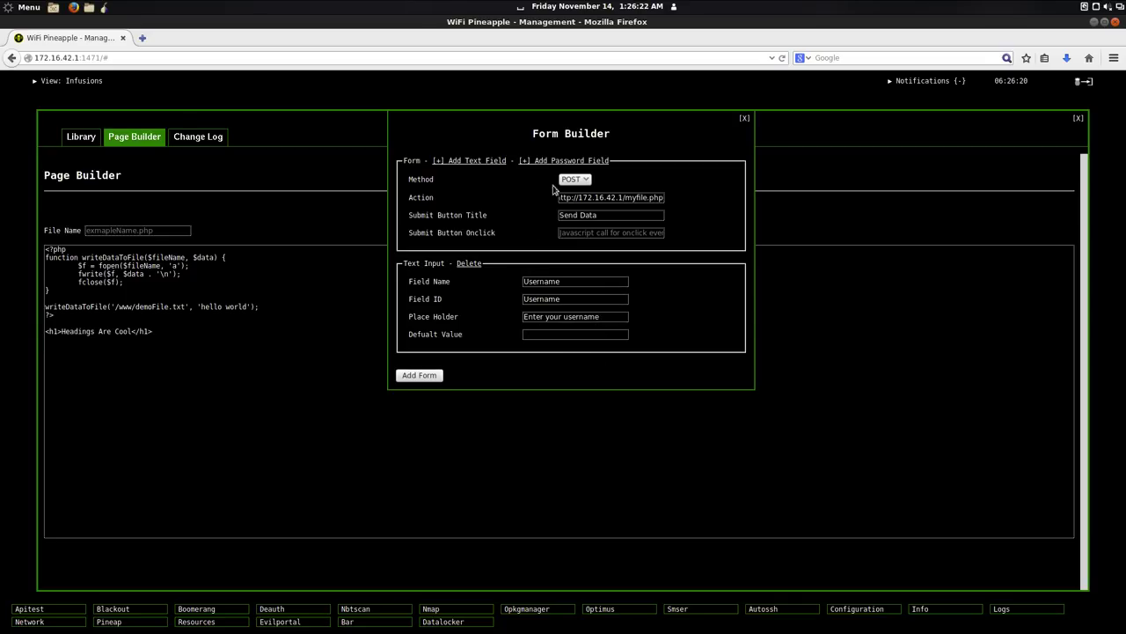
- Add a Password field, remove a stray extra text field, and insert the form into the page
{"action": "left_click", "coordinate": [563, 160]}
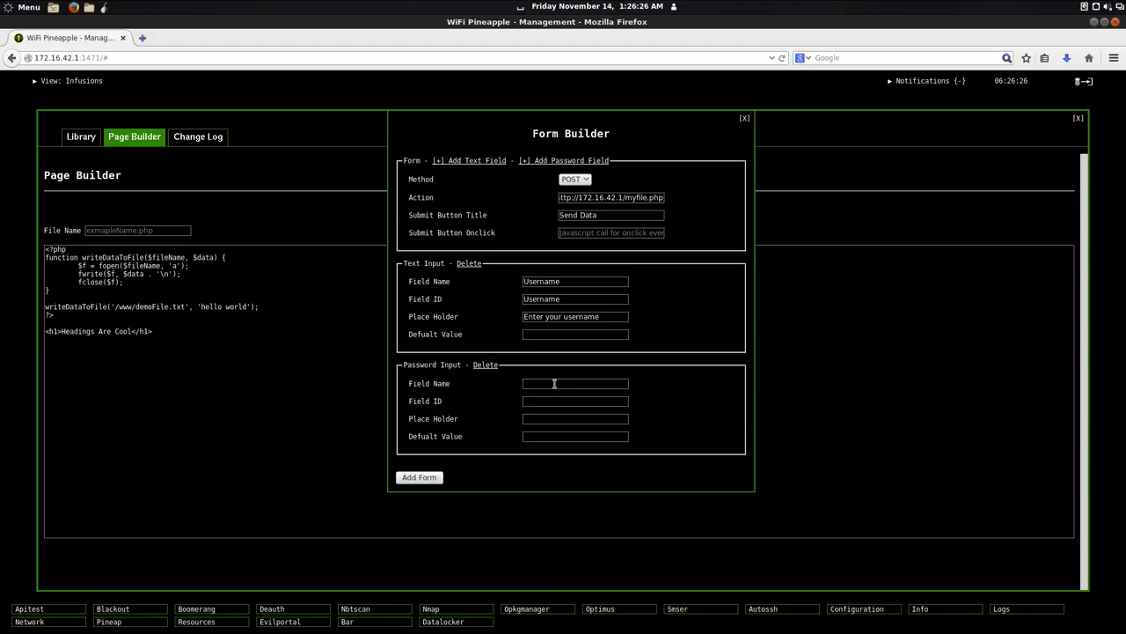
{"action": "type", "text": "Password"}
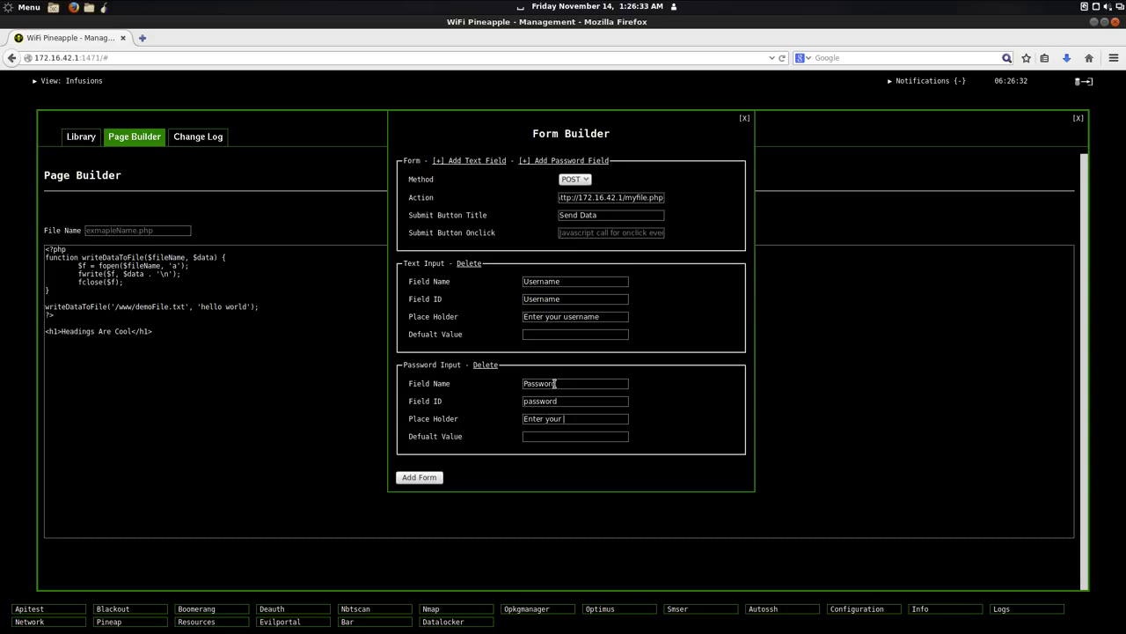
{"action": "type", "text": "password"}
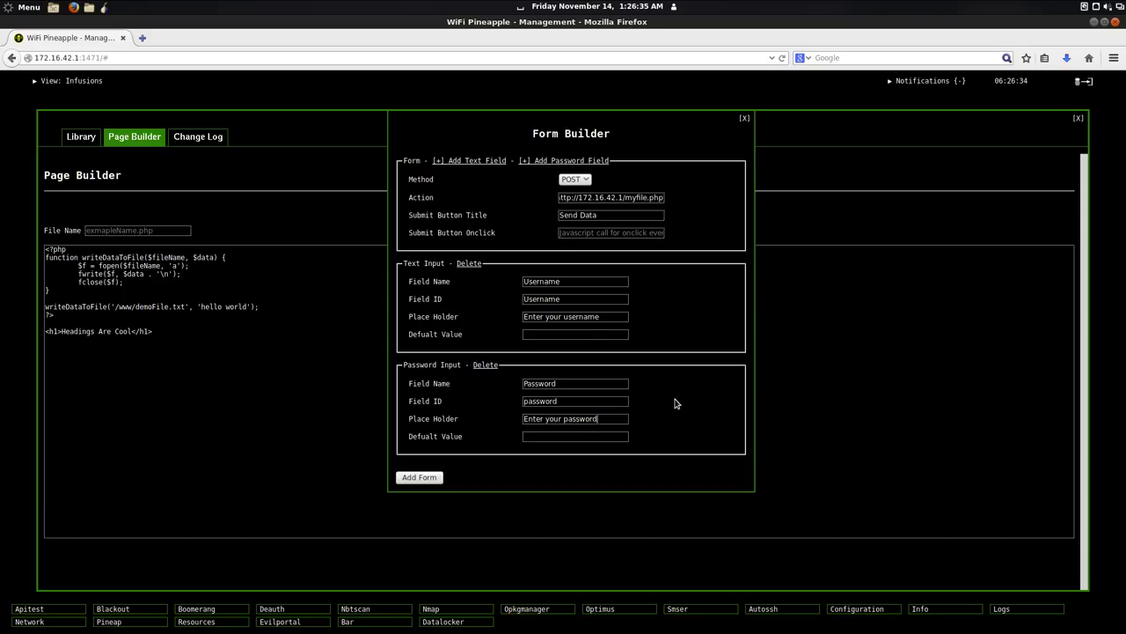
{"action": "left_click", "coordinate": [468, 161]}
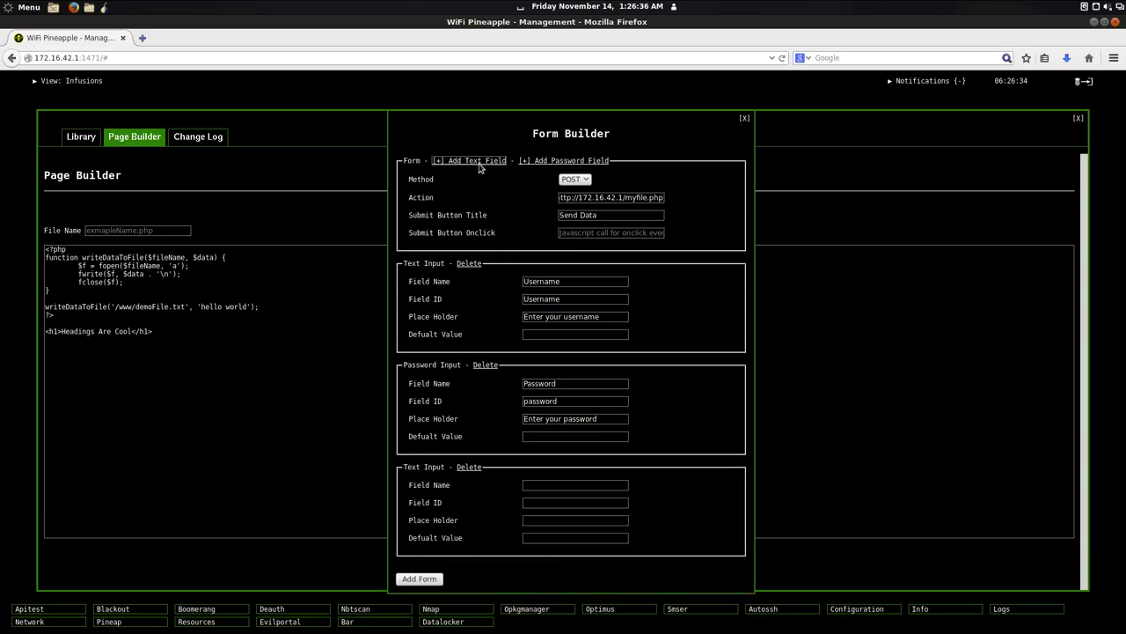
{"action": "left_click", "coordinate": [468, 466]}
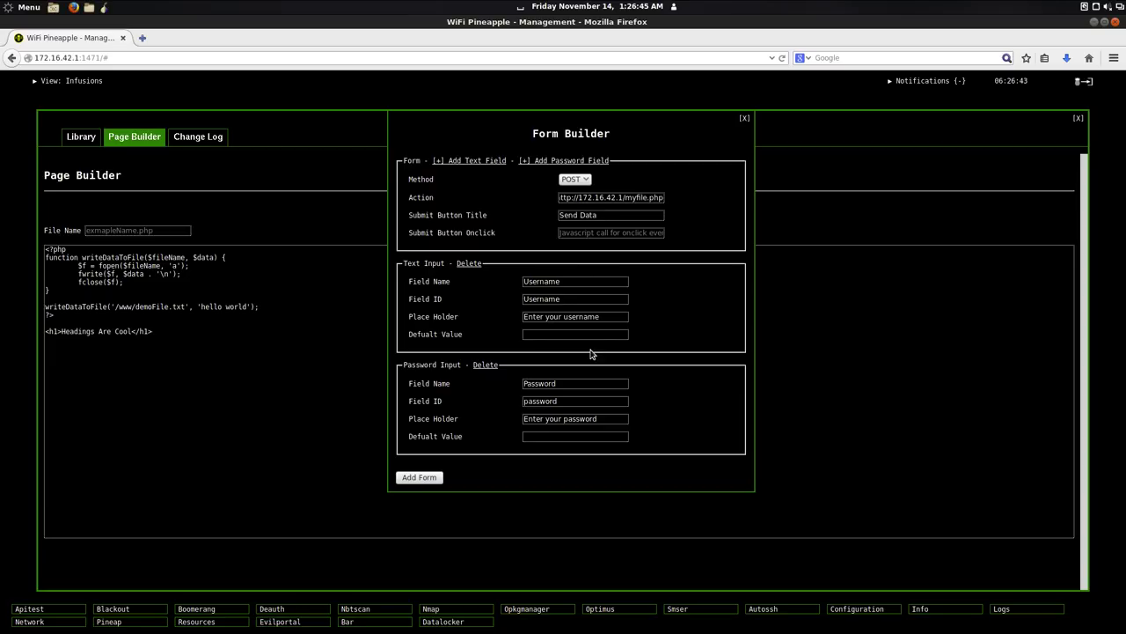
{"action": "mouse_move", "coordinate": [546, 423]}
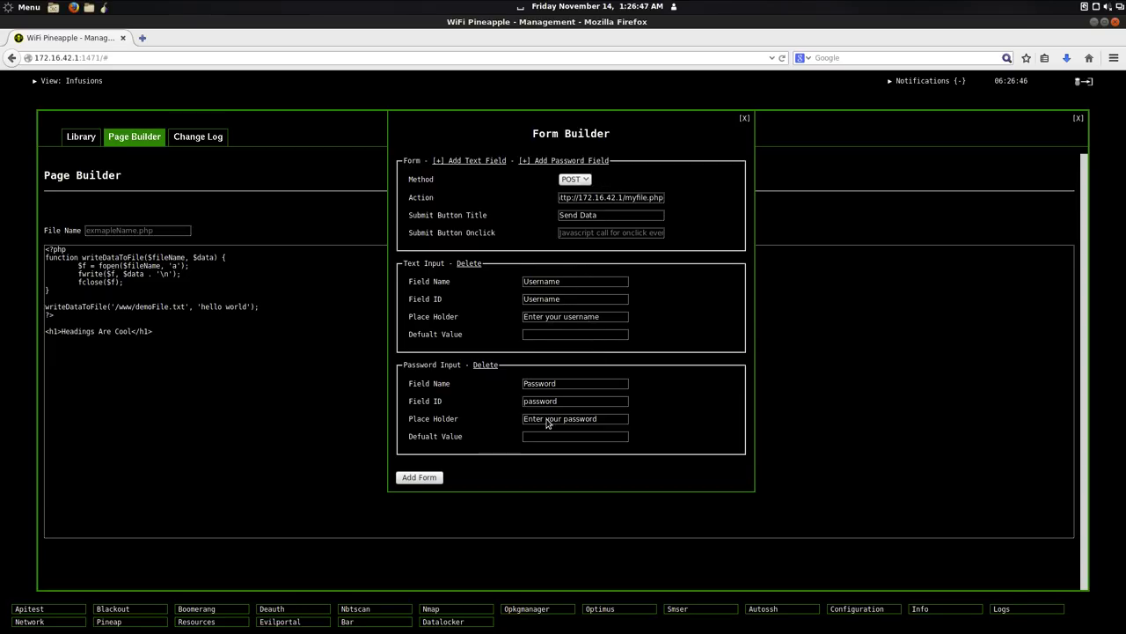
{"action": "left_click", "coordinate": [419, 477]}
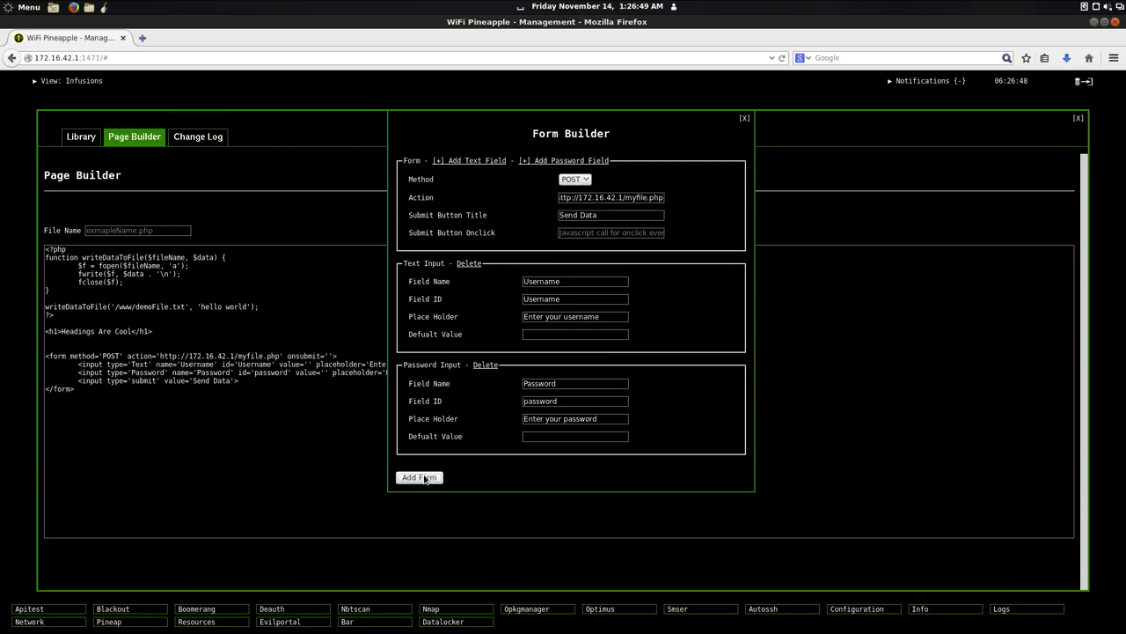
- Wrap the page code in <body bgcolor="#FFFFFF"> ... </body> for a white background
{"action": "left_click", "coordinate": [419, 477]}
{"action": "type", "text": "<"}
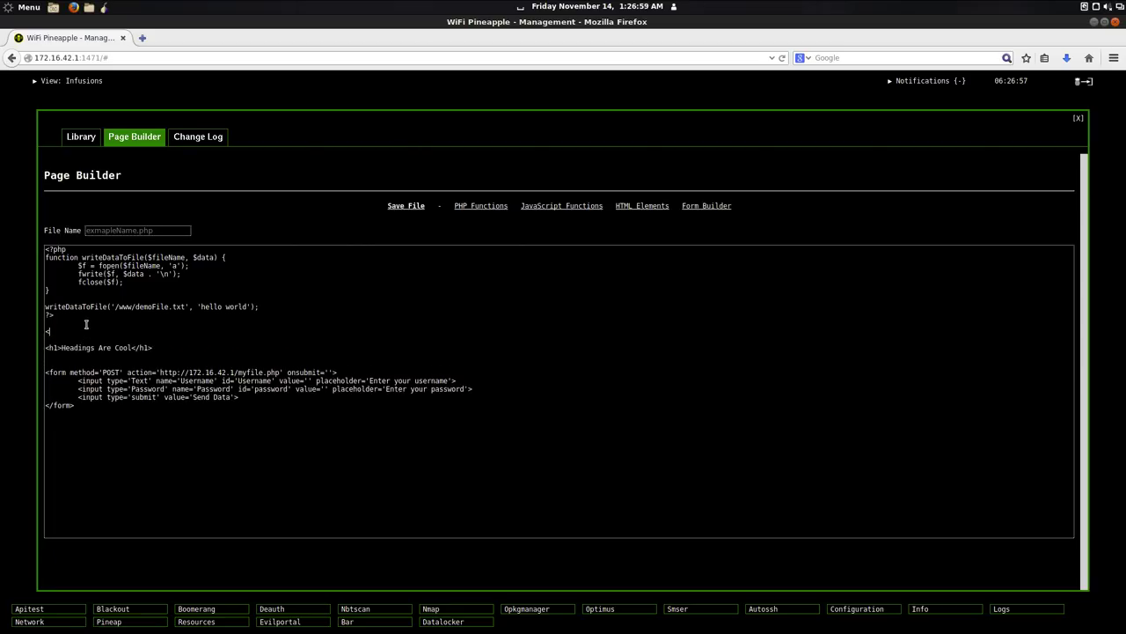
{"action": "type", "text": "body bgco"}
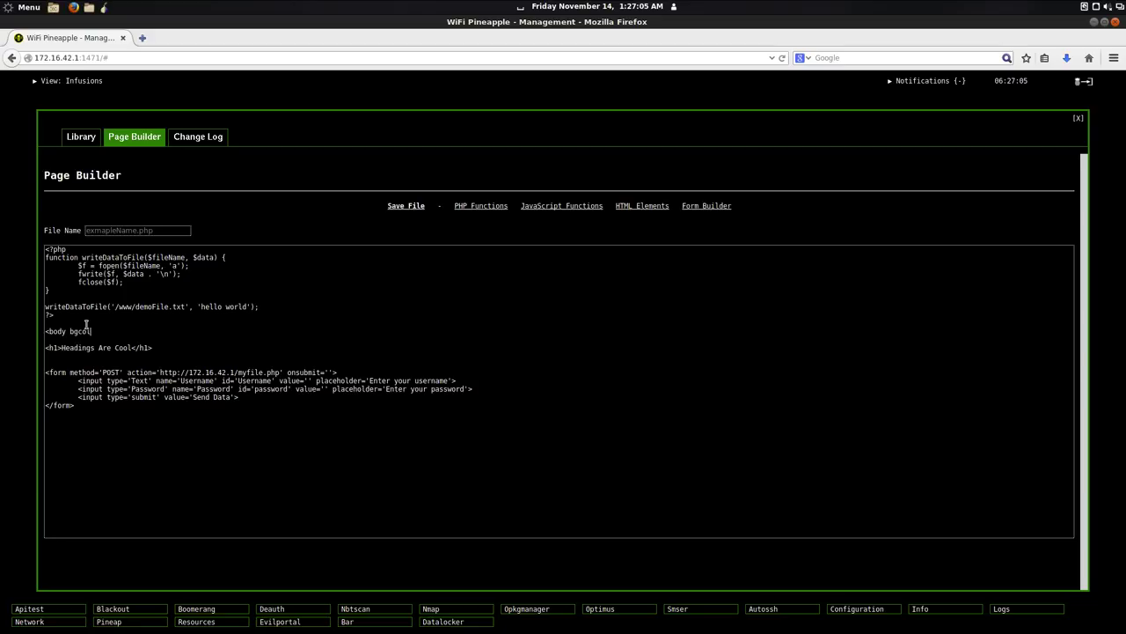
{"action": "type", "text": "lor=\""}
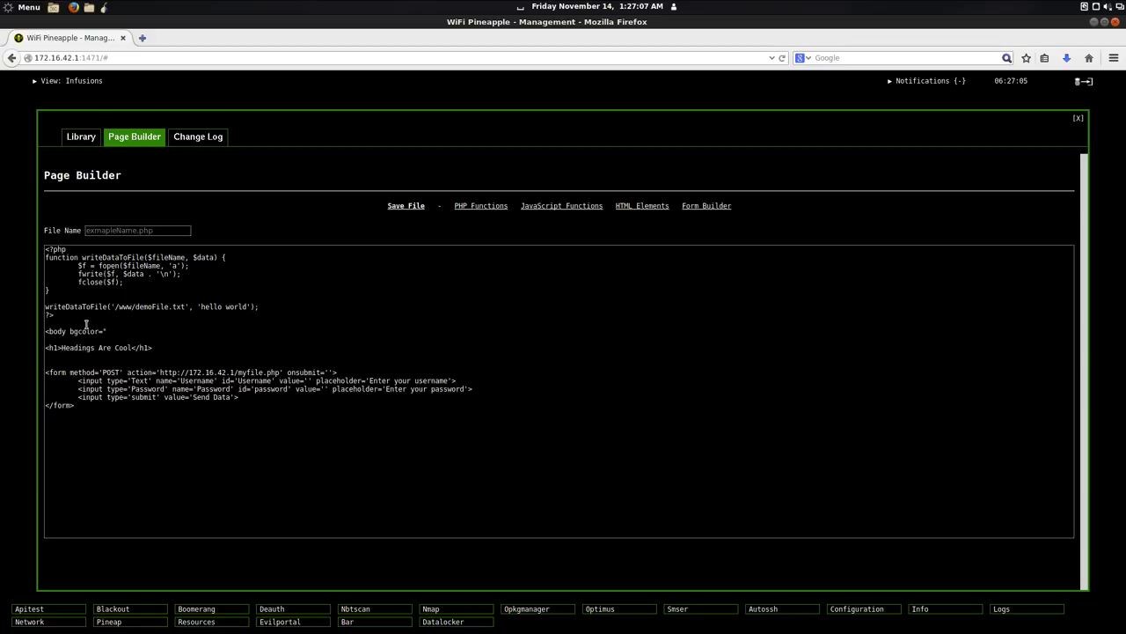
{"action": "type", "text": "#FFFFFF\">"}
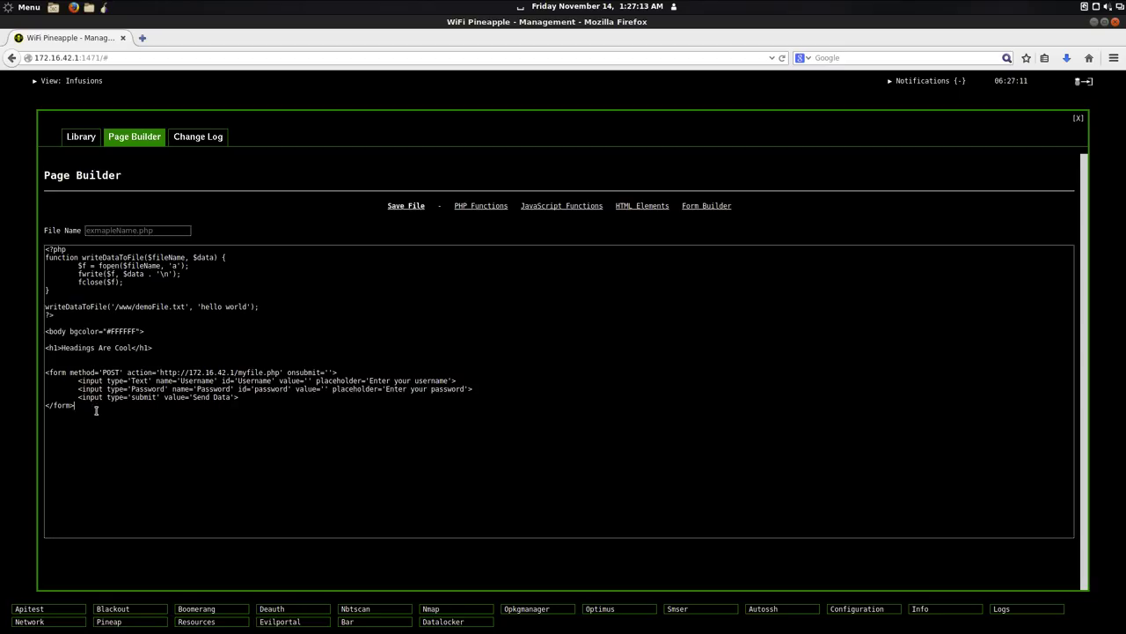
{"action": "type", "text": "</b"}
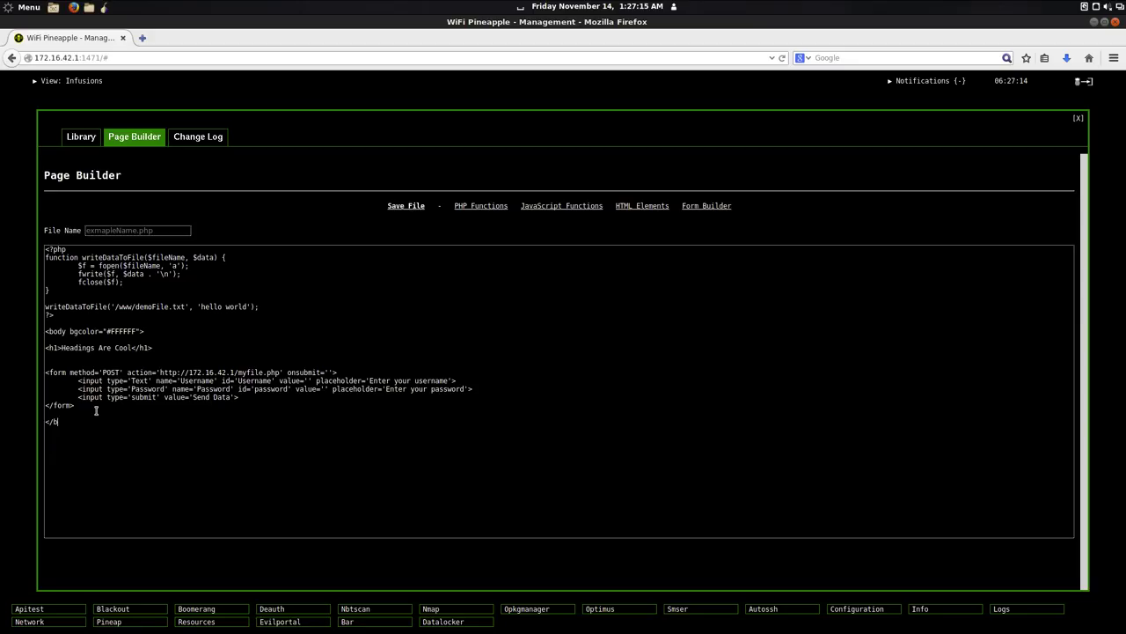
{"action": "type", "text": "ody>"}
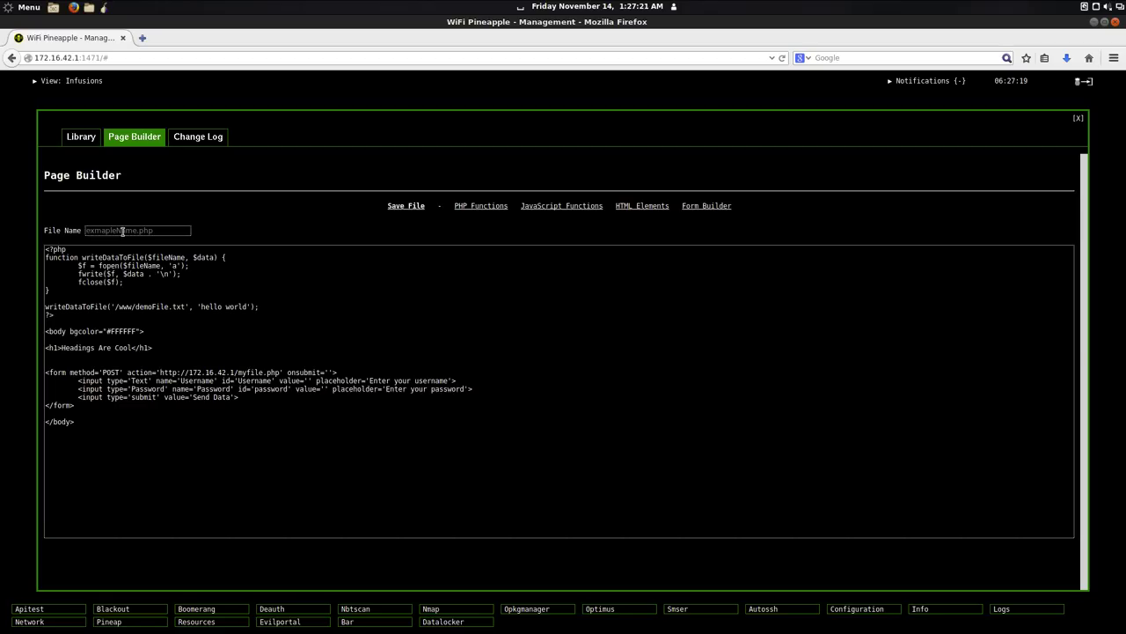
- Save the page as myfile.php and return to the Library
{"action": "type", "text": "myfile.php"}
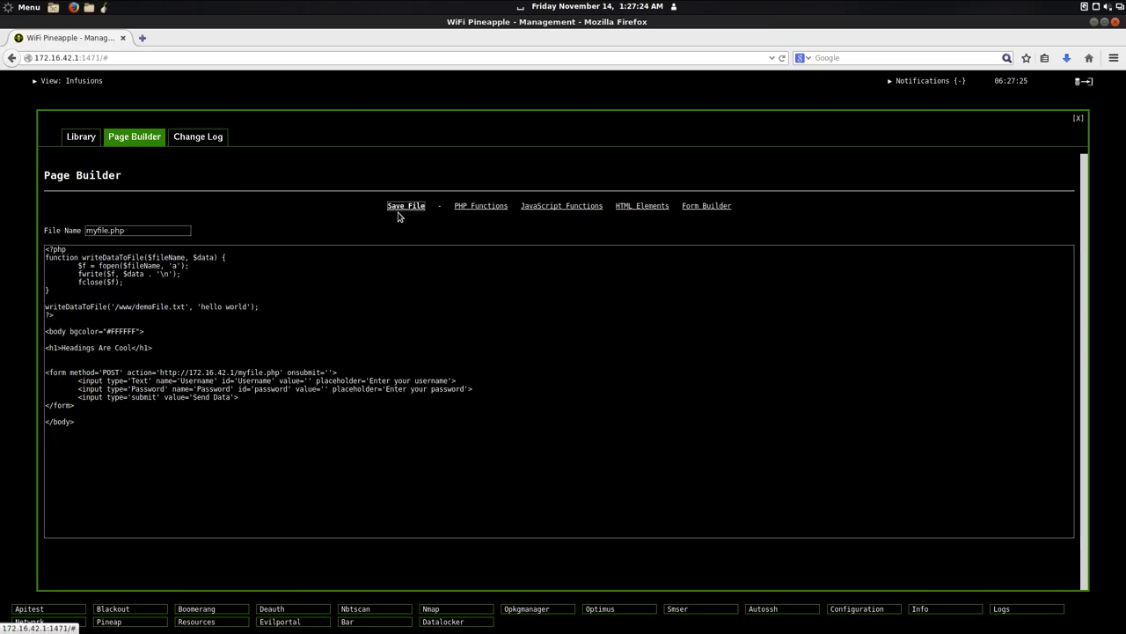
{"action": "left_click", "coordinate": [405, 204]}
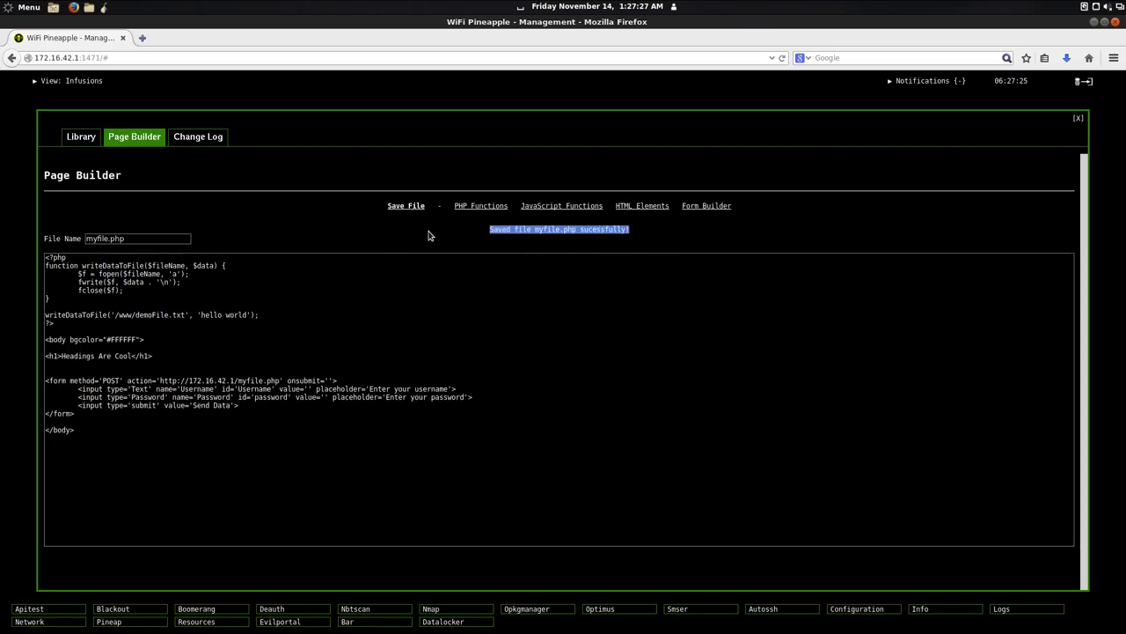
{"action": "left_click", "coordinate": [81, 137]}
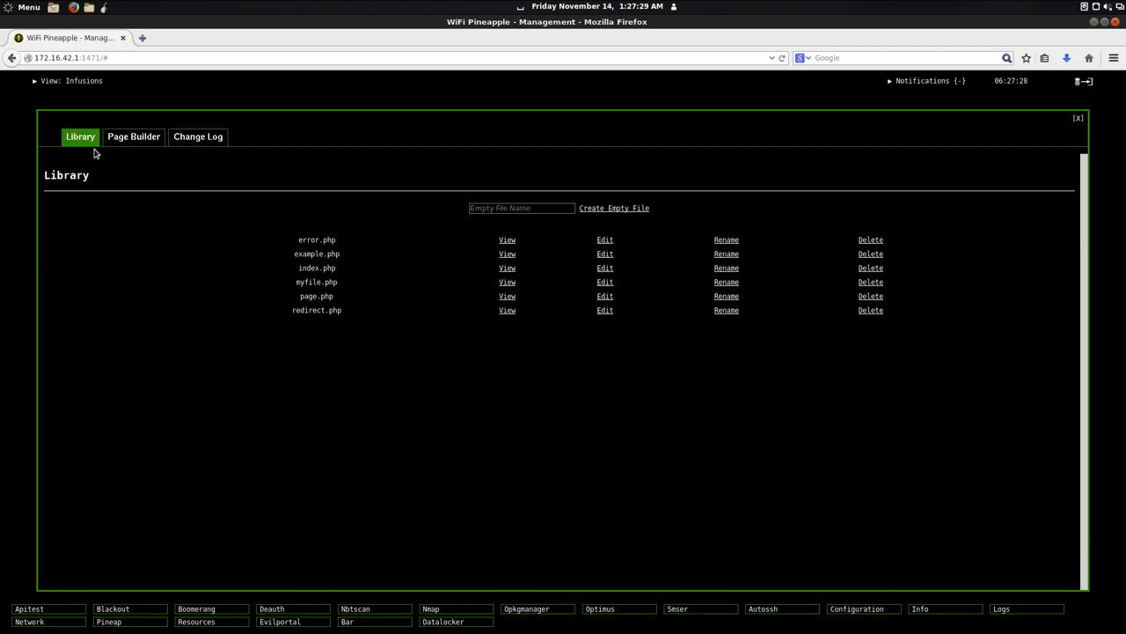
{"action": "mouse_move", "coordinate": [289, 283]}
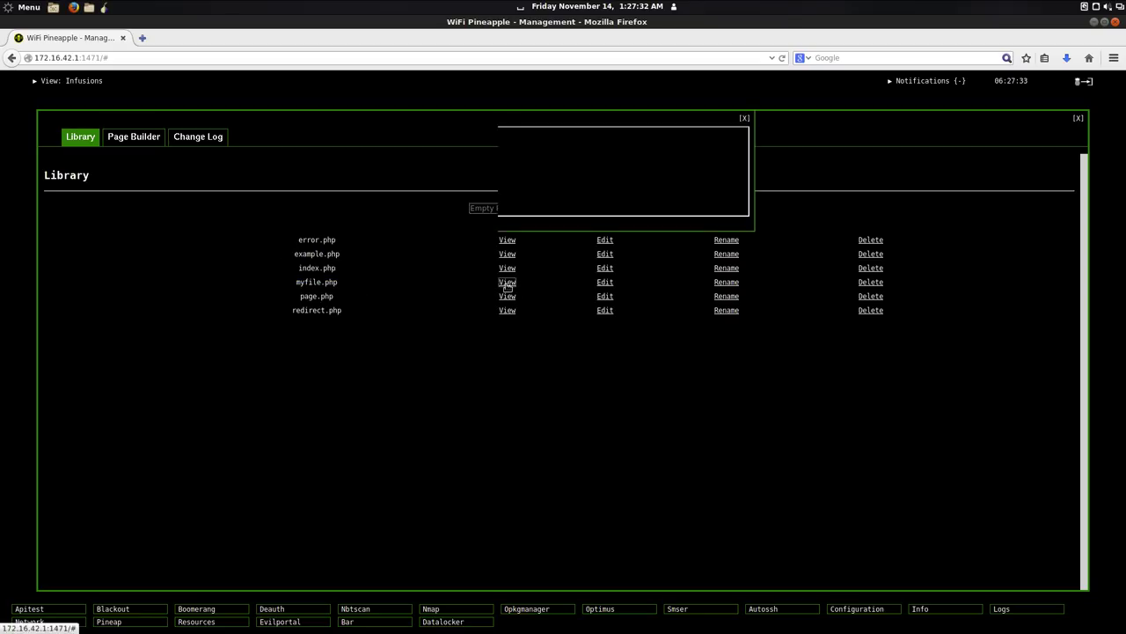
- Preview the rendered myfile.php login page from the Library, then leave the preview
{"action": "left_click", "coordinate": [507, 282]}
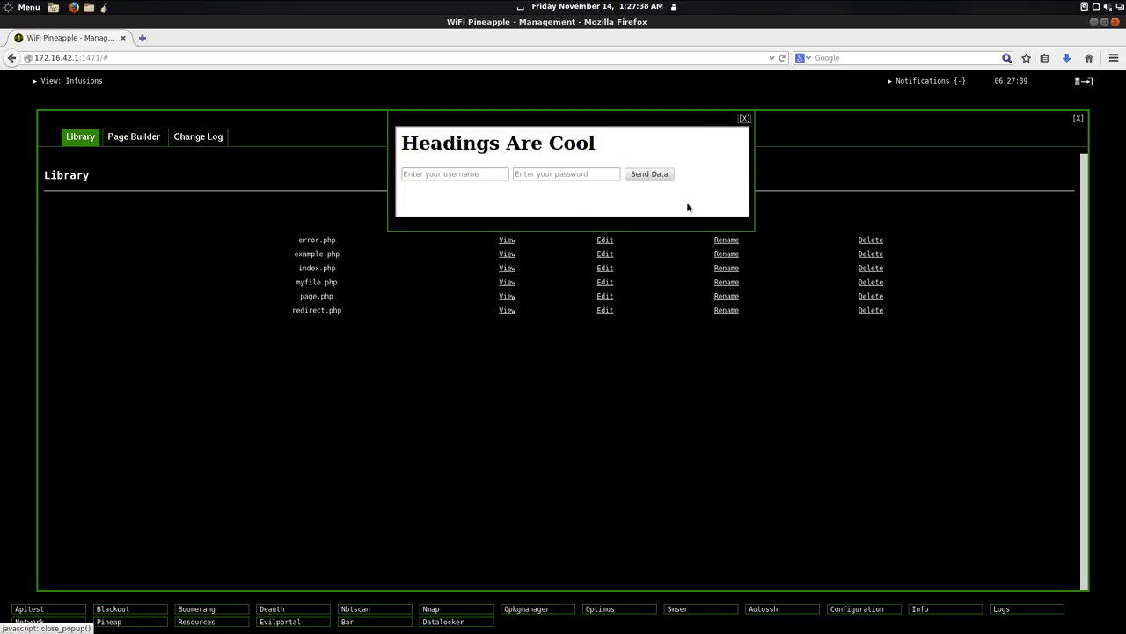
{"action": "left_click", "coordinate": [605, 282]}
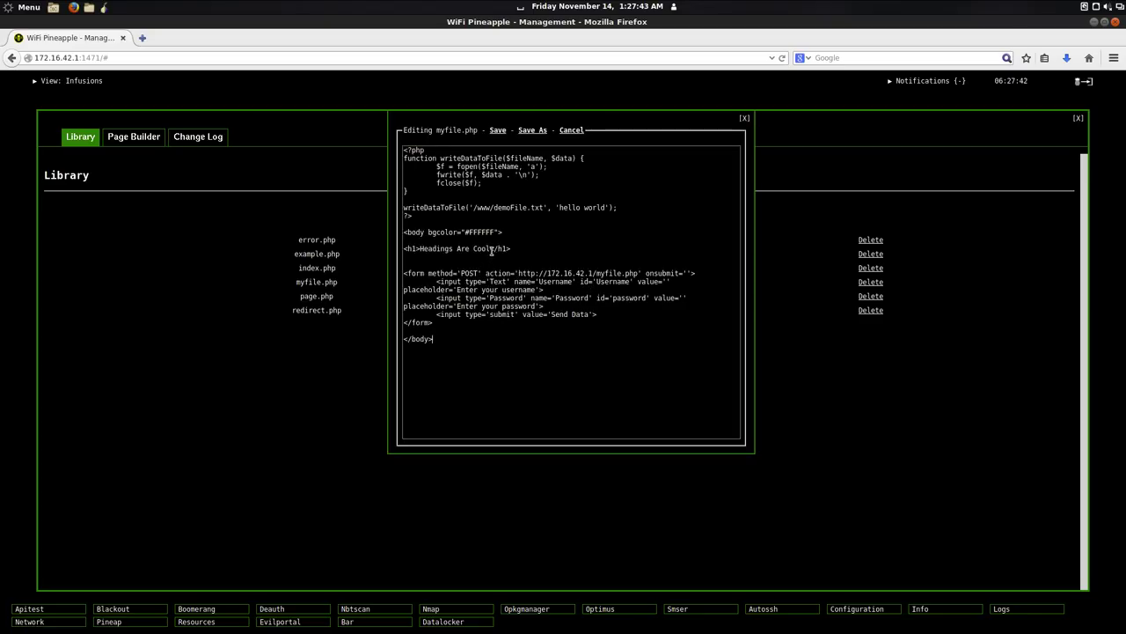
- Replace the h1 heading text with 'Login Below!'
{"action": "double_click", "coordinate": [454, 248]}
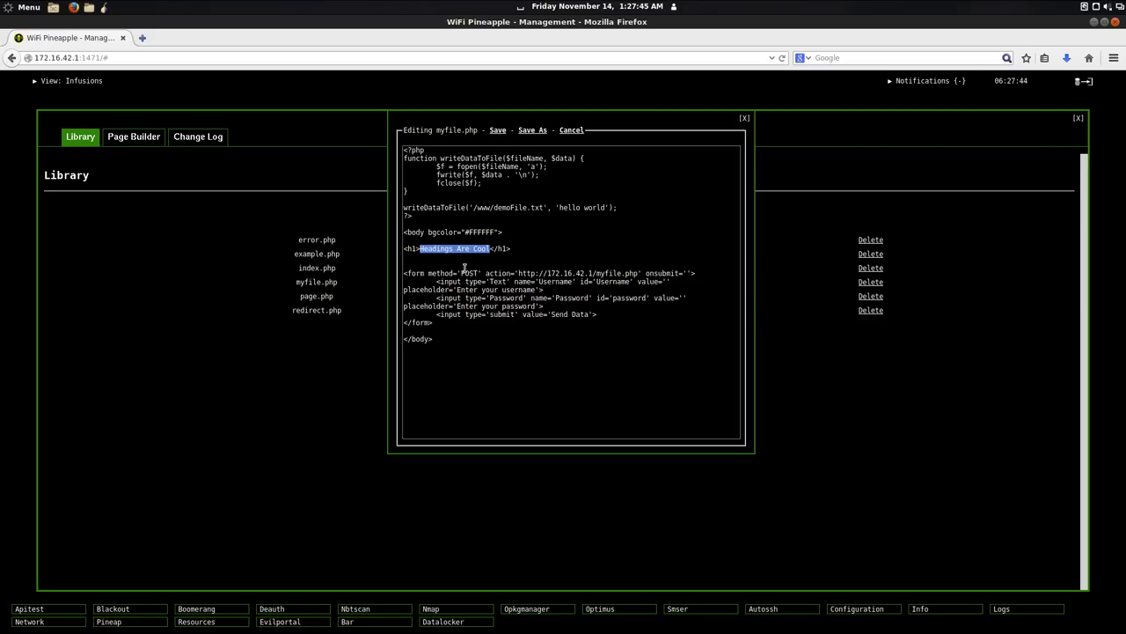
{"action": "key", "text": "Delete"}
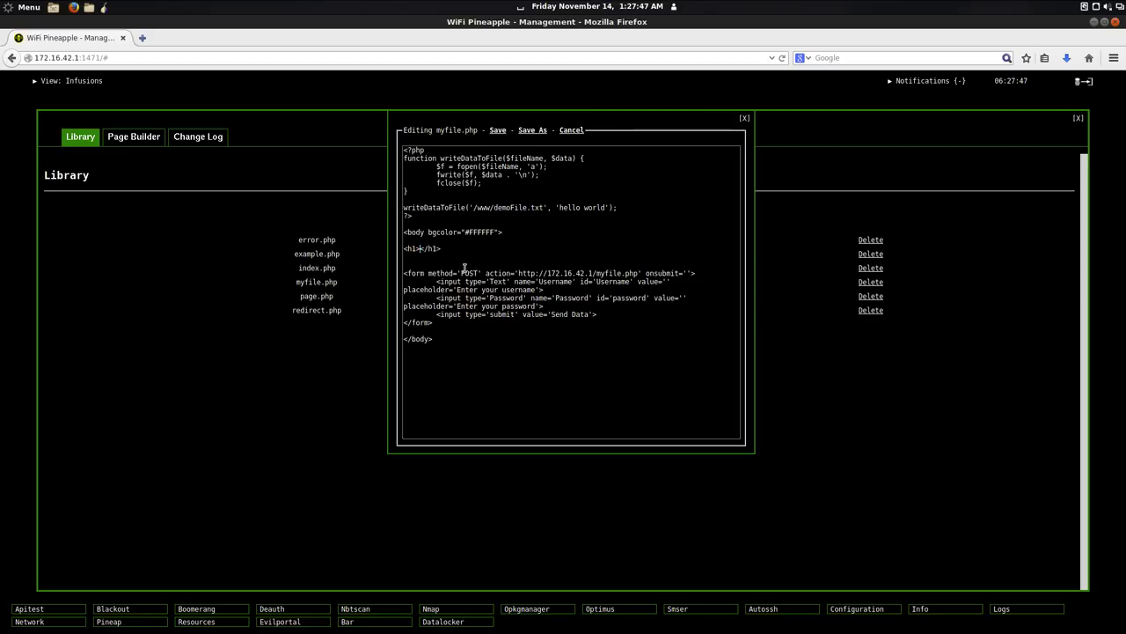
{"action": "type", "text": "Login Below!"}
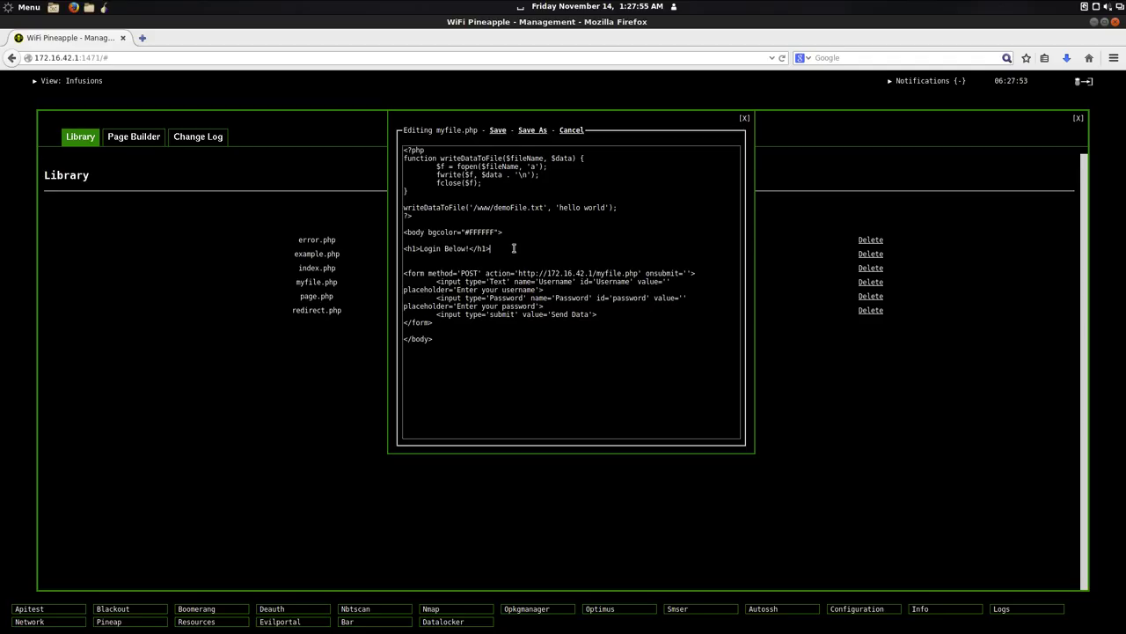
- Save the edited page as a new file named loginpage.php
{"action": "left_click", "coordinate": [532, 130]}
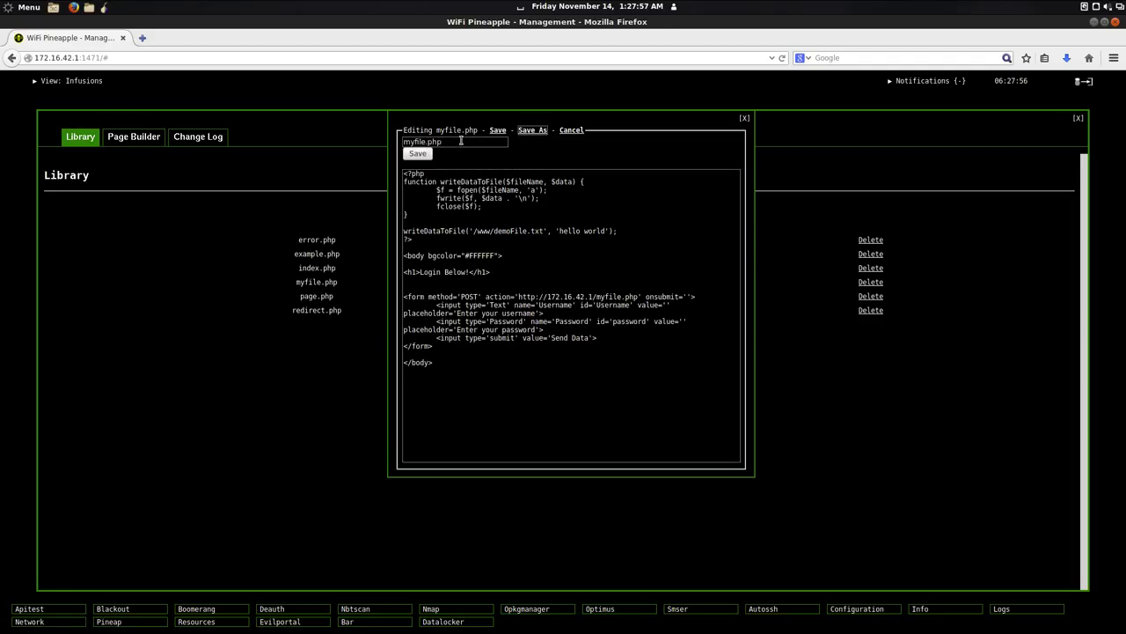
{"action": "triple_click", "coordinate": [454, 141]}
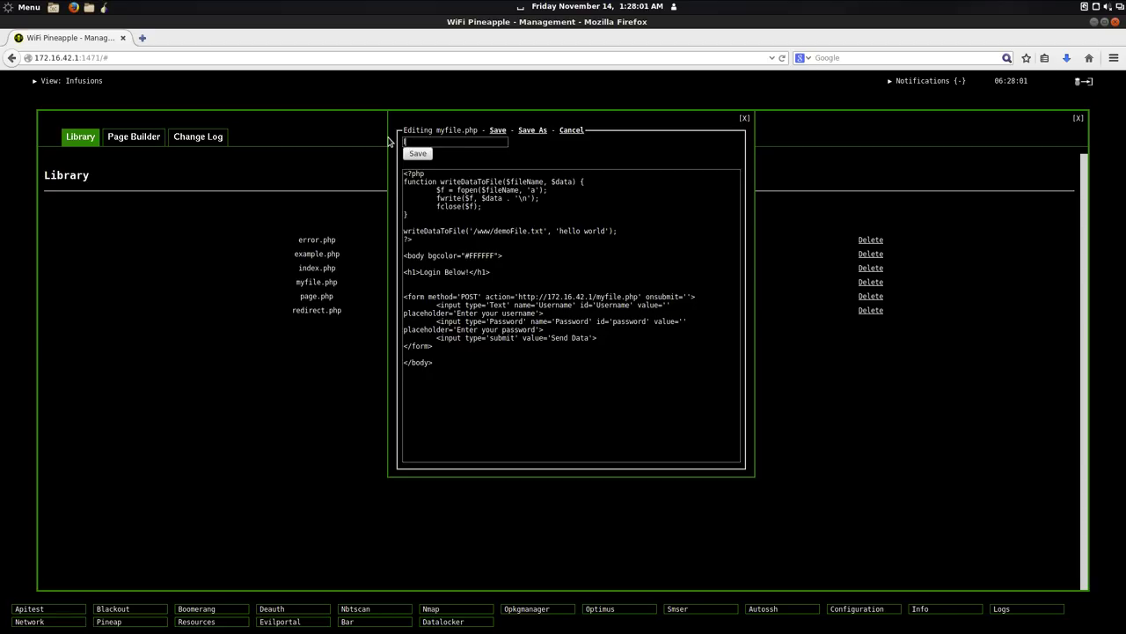
{"action": "type", "text": "loginpage.ph"}
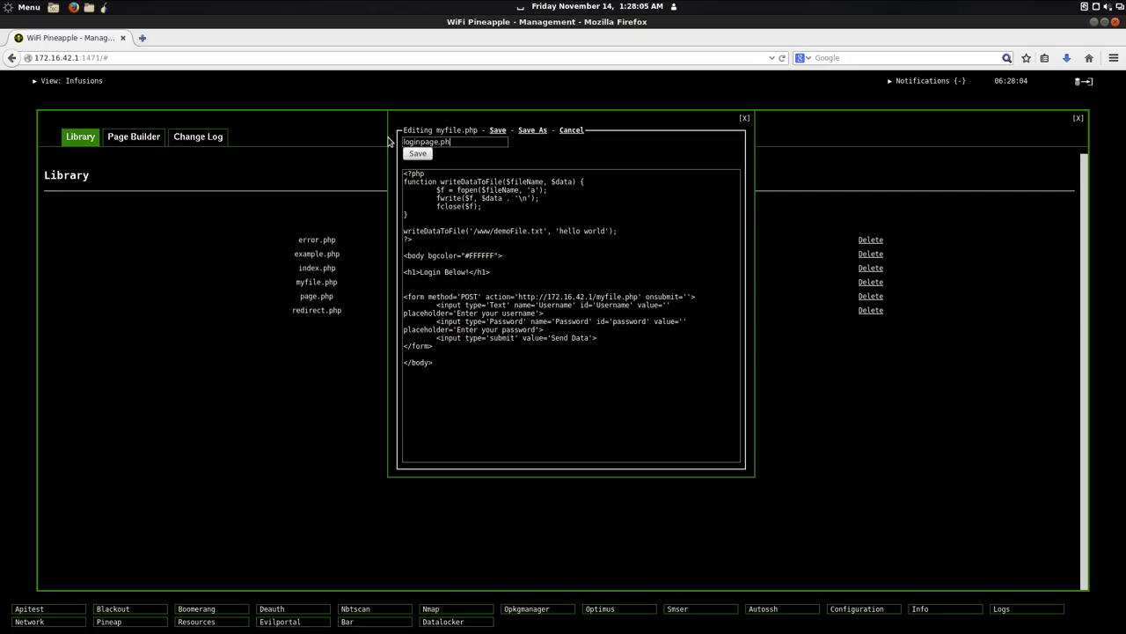
{"action": "left_click", "coordinate": [417, 153]}
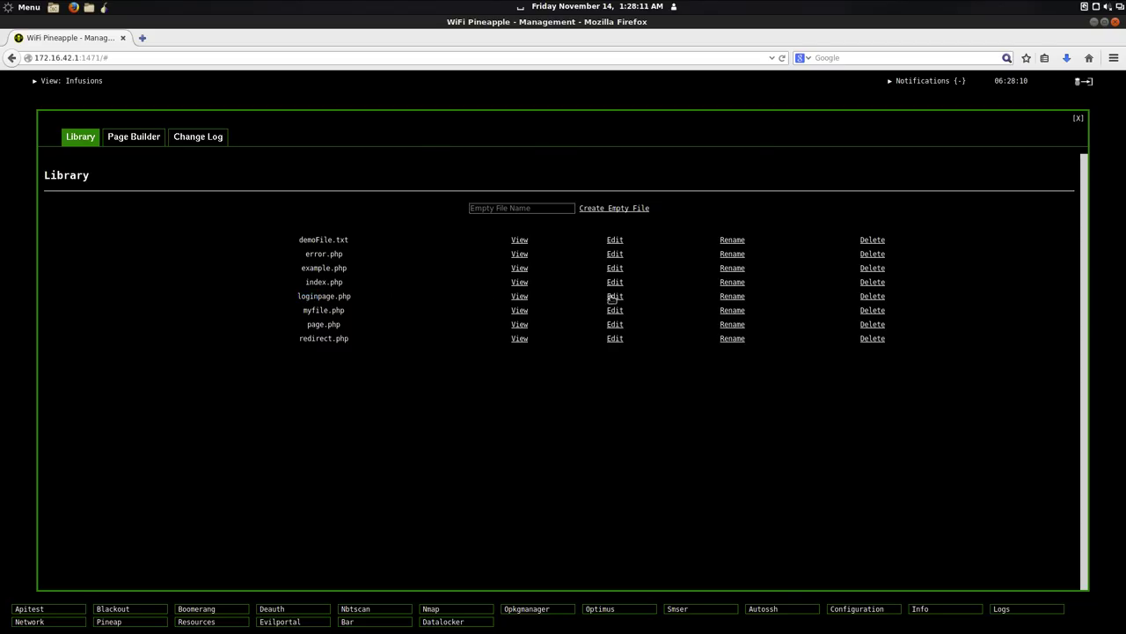
{"action": "left_click", "coordinate": [614, 296]}
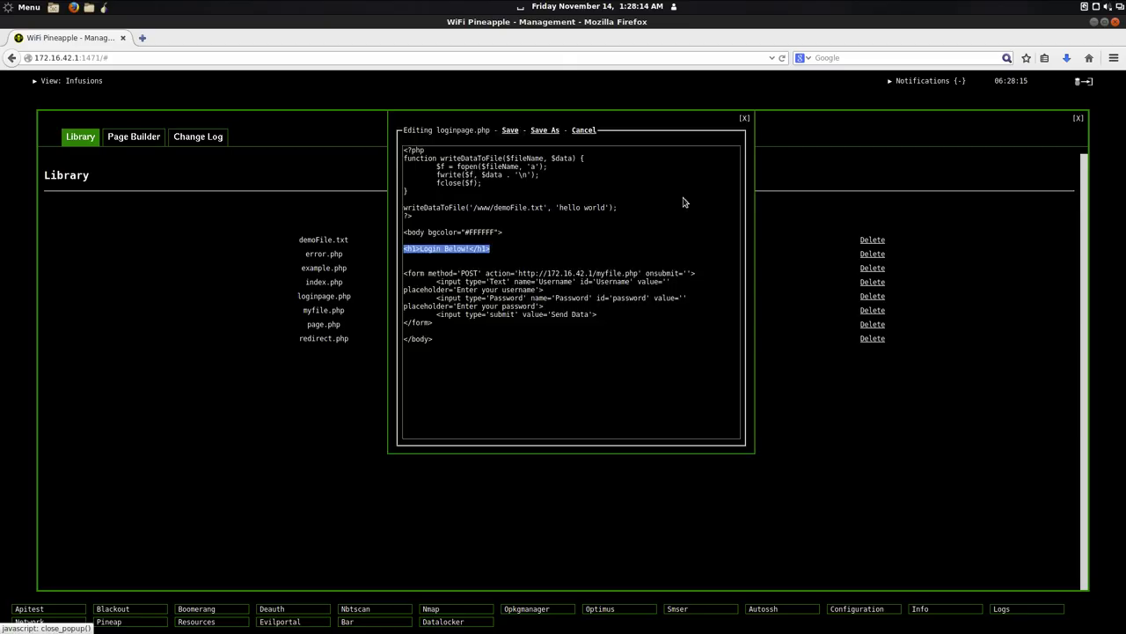
{"action": "left_click", "coordinate": [585, 130]}
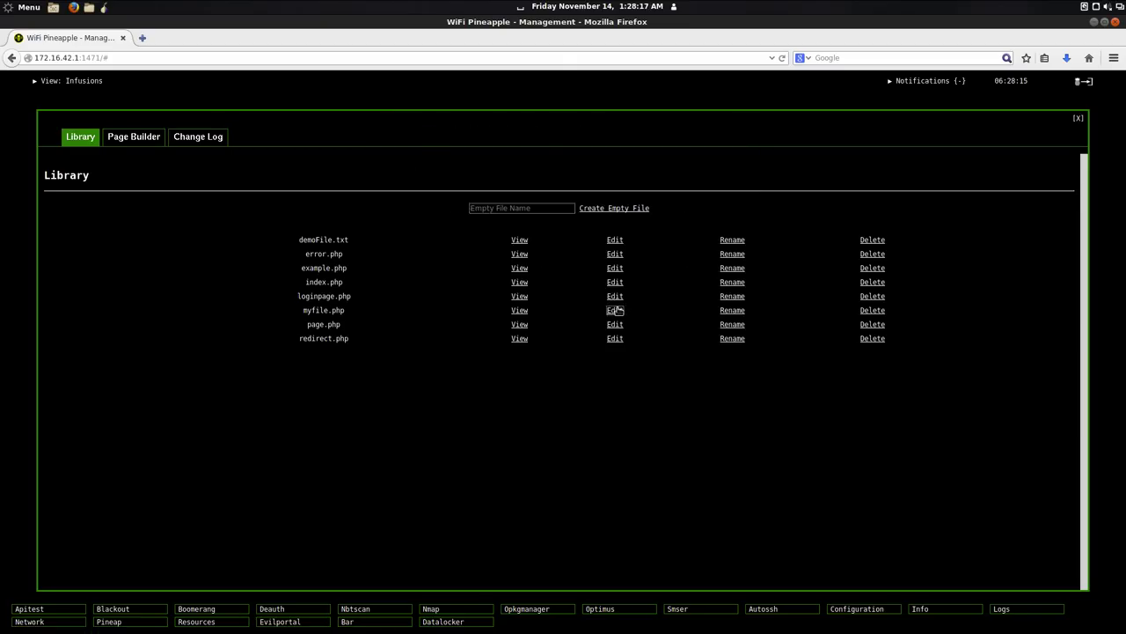
{"action": "left_click", "coordinate": [614, 310]}
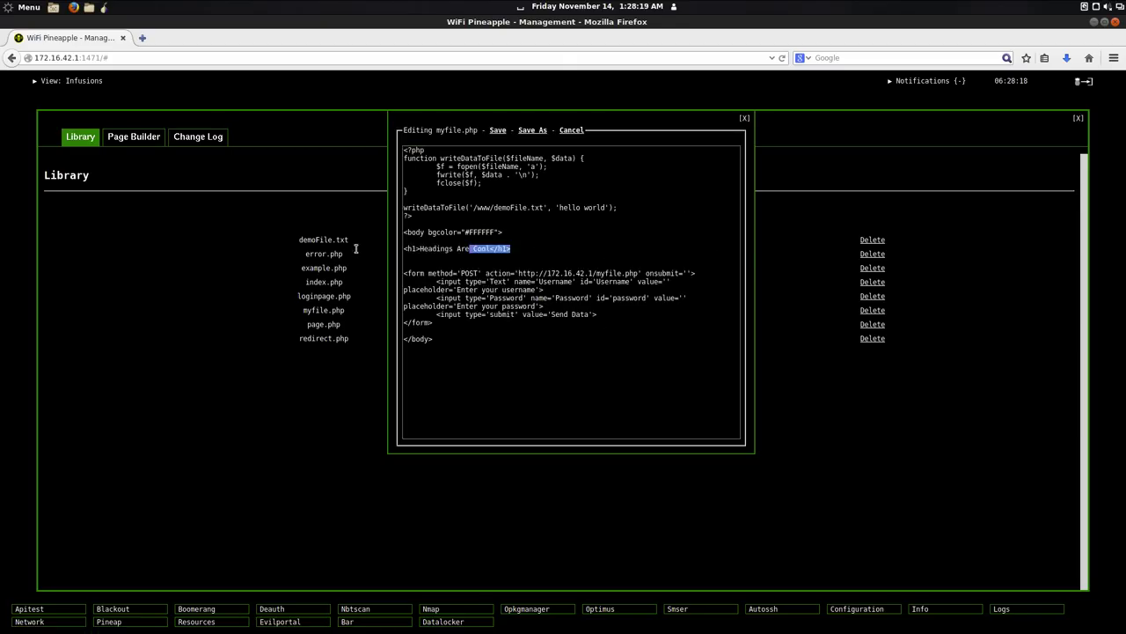
{"action": "left_click", "coordinate": [570, 130]}
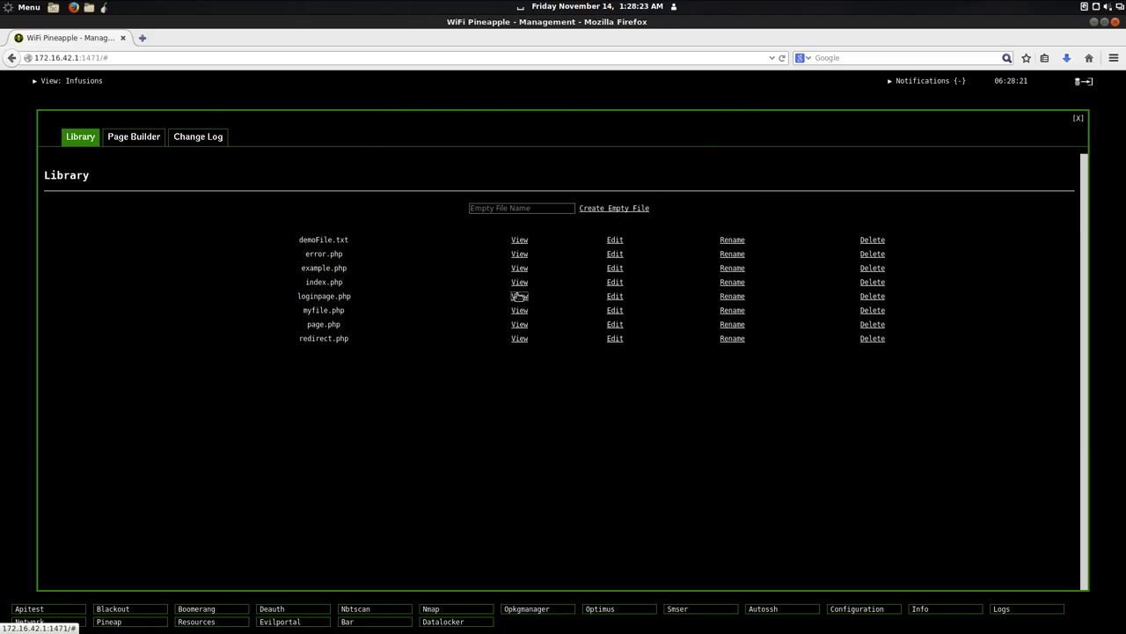
{"action": "left_click", "coordinate": [520, 296]}
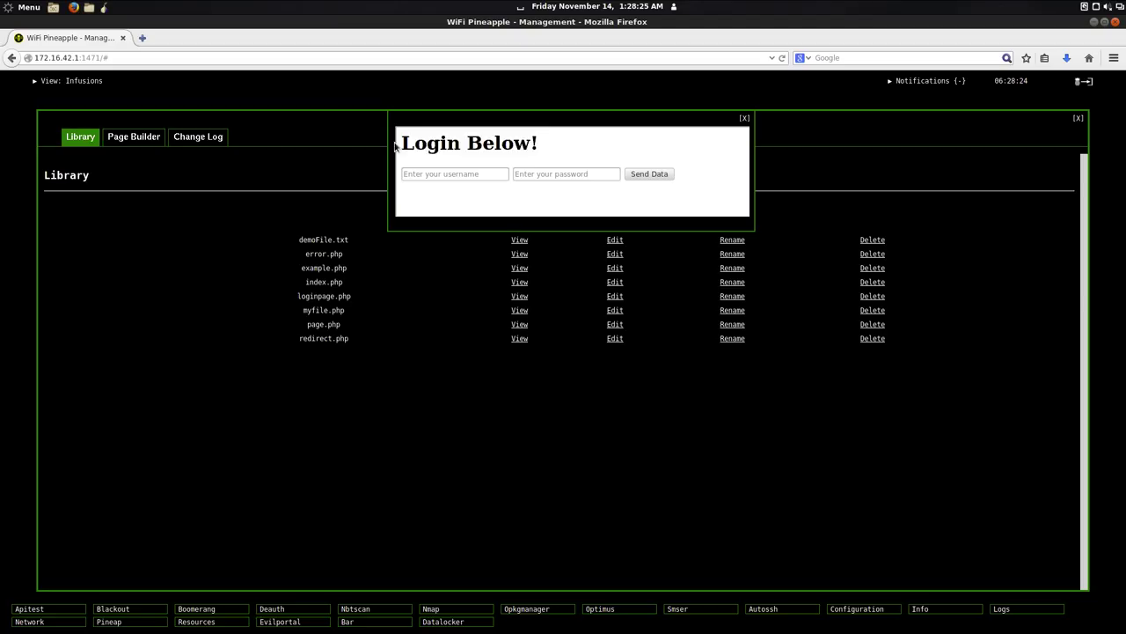
{"action": "mouse_move", "coordinate": [409, 308]}
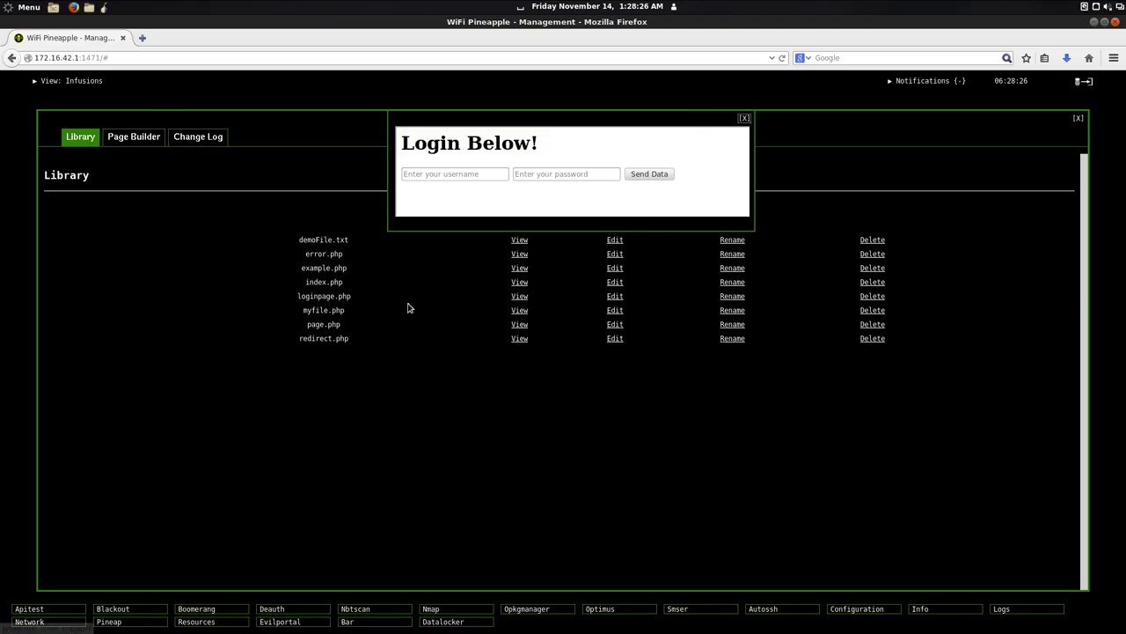
{"action": "left_click", "coordinate": [745, 117]}
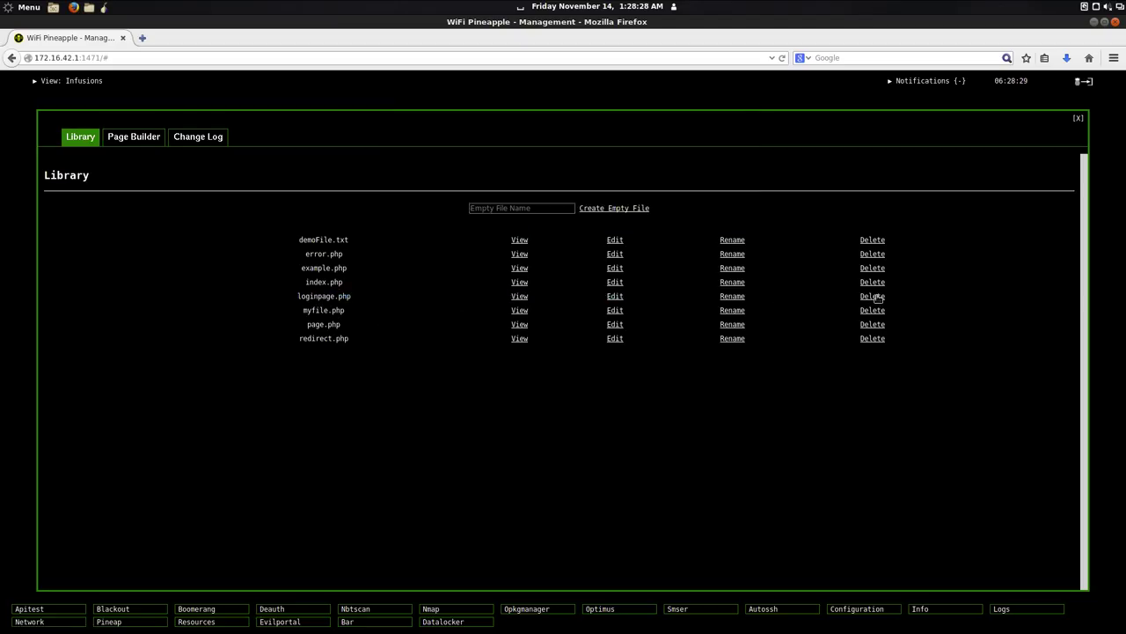
- Delete loginpage.php and then myfile.php from the Library, confirming each
{"action": "left_click", "coordinate": [873, 296]}
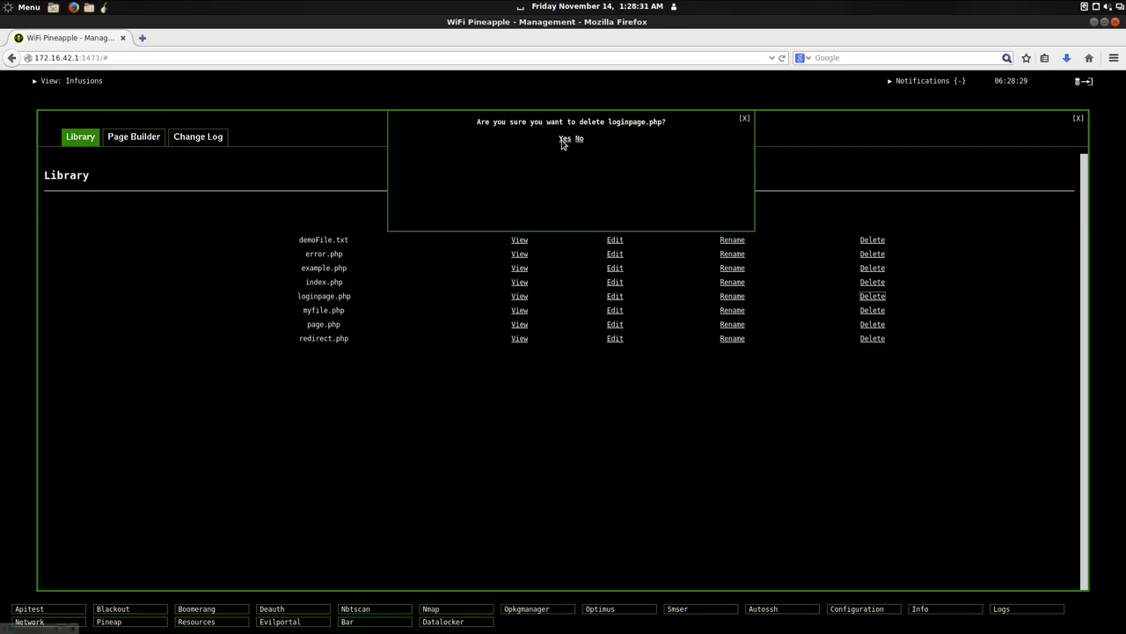
{"action": "left_click", "coordinate": [563, 139]}
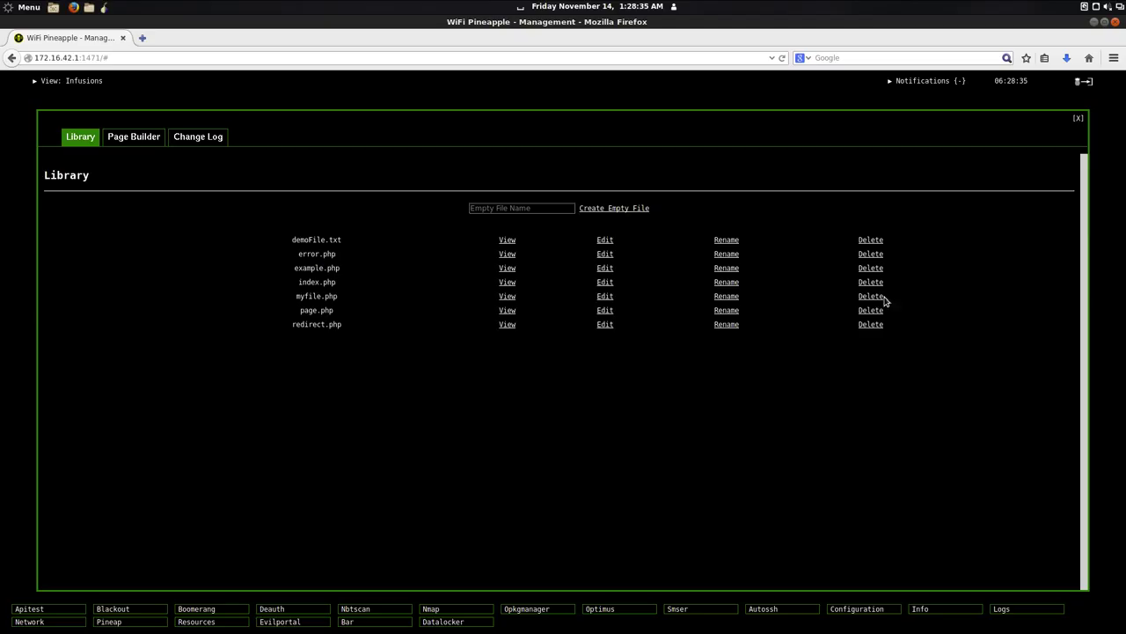
{"action": "left_click", "coordinate": [870, 296]}
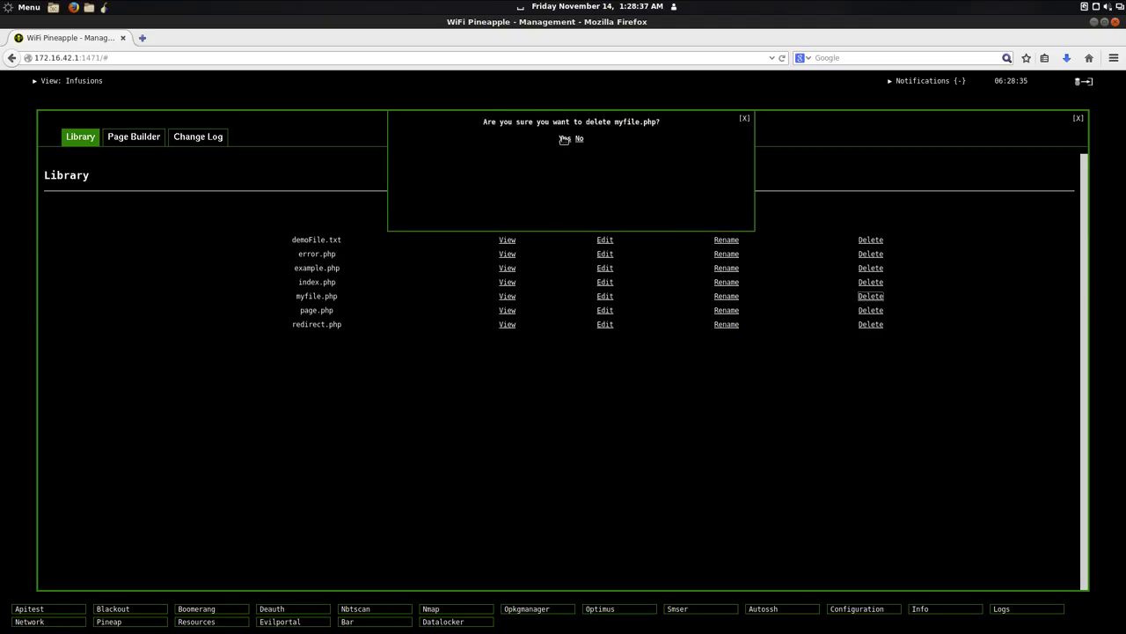
{"action": "left_click", "coordinate": [564, 139]}
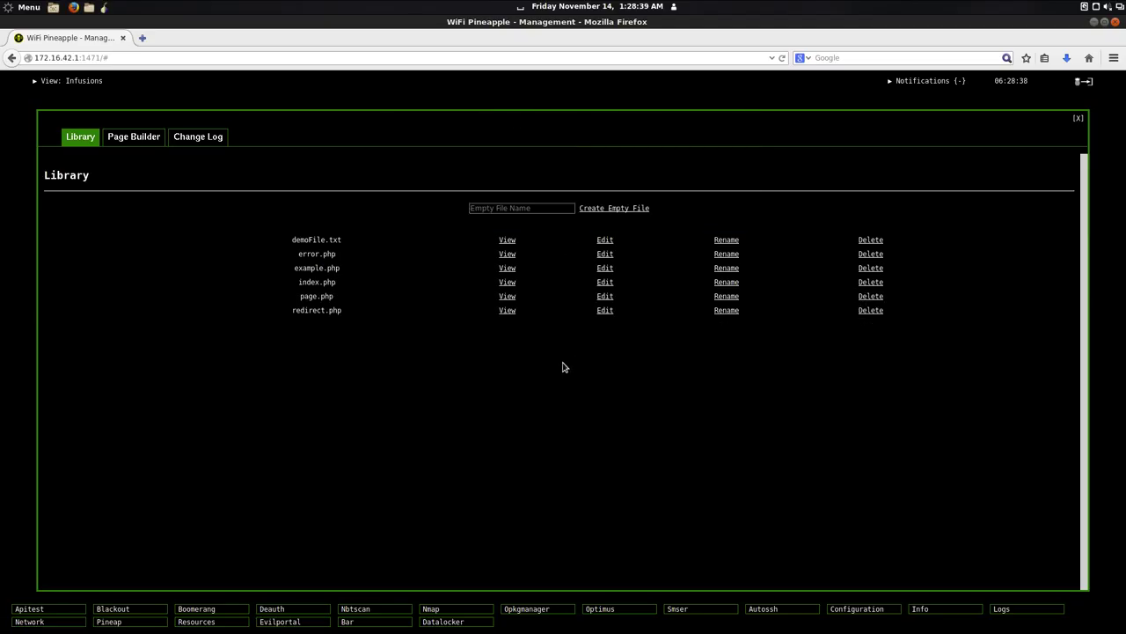